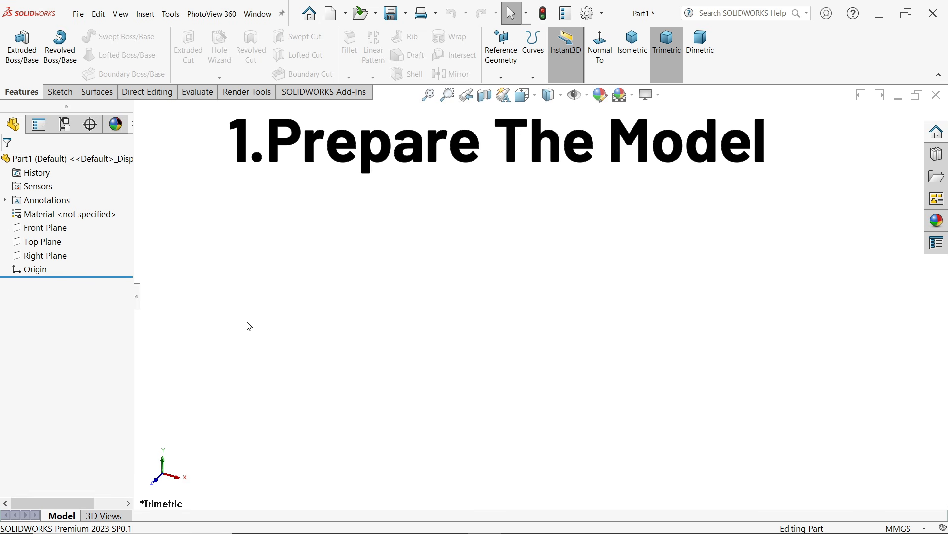
Step: Start a new sketch on the Top Plane for the spring's base circle
{"action": "left_click", "coordinate": [45, 241]}
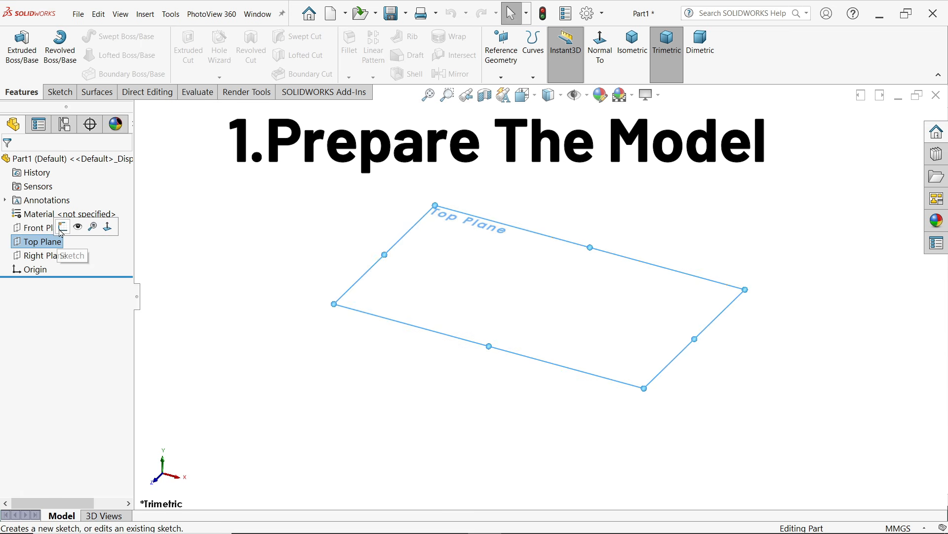
{"action": "left_click", "coordinate": [61, 225]}
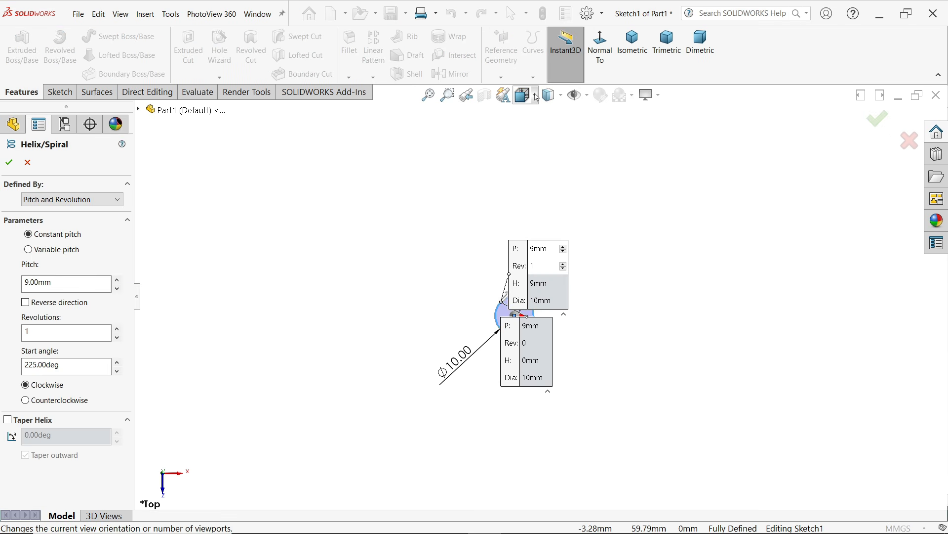
Step: Define the helix by pitch and revolution: 3 mm pitch, 7 revolutions, 0° start angle
{"action": "left_click", "coordinate": [631, 42]}
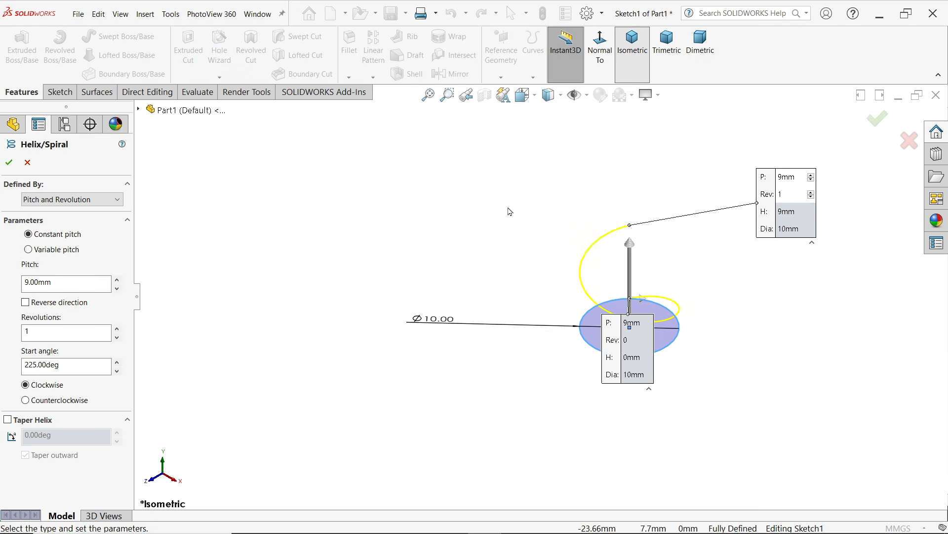
{"action": "left_click", "coordinate": [69, 199]}
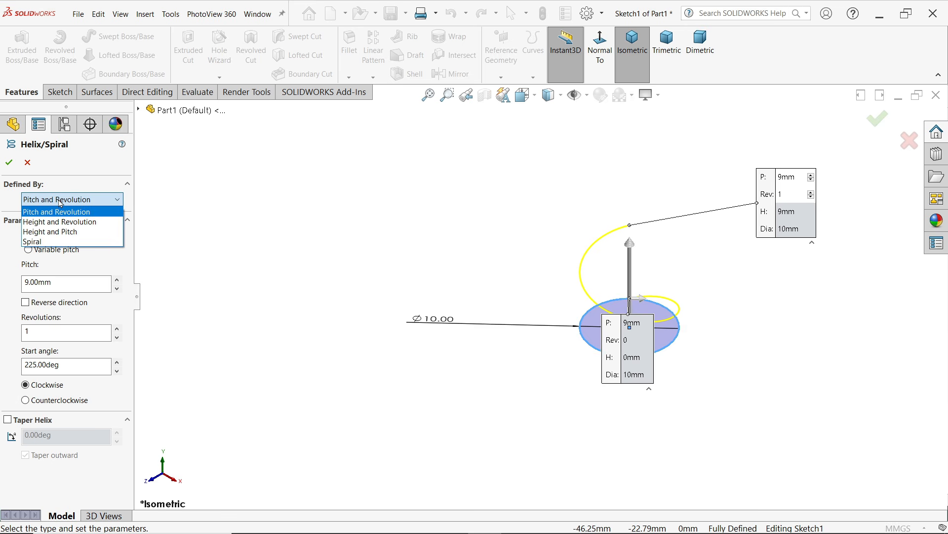
{"action": "left_click", "coordinate": [57, 211]}
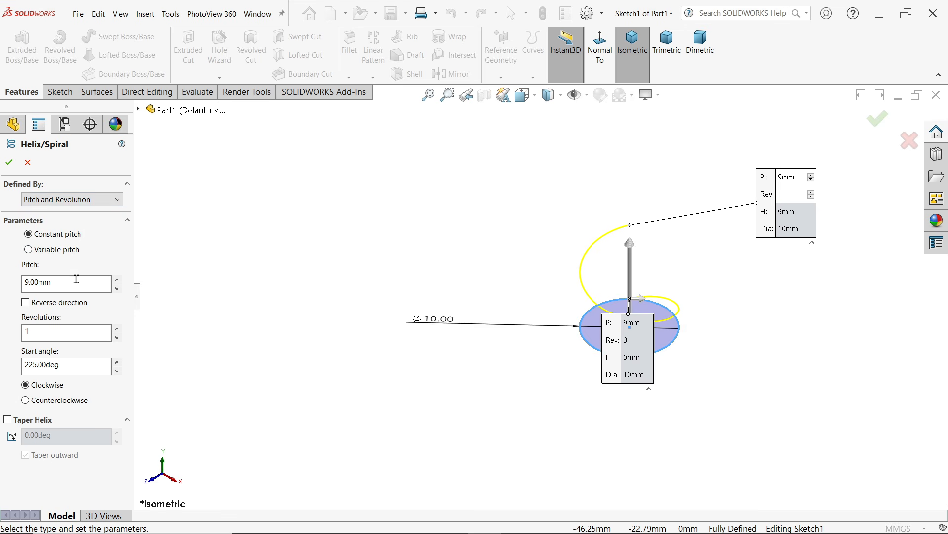
{"action": "type", "text": "7"}
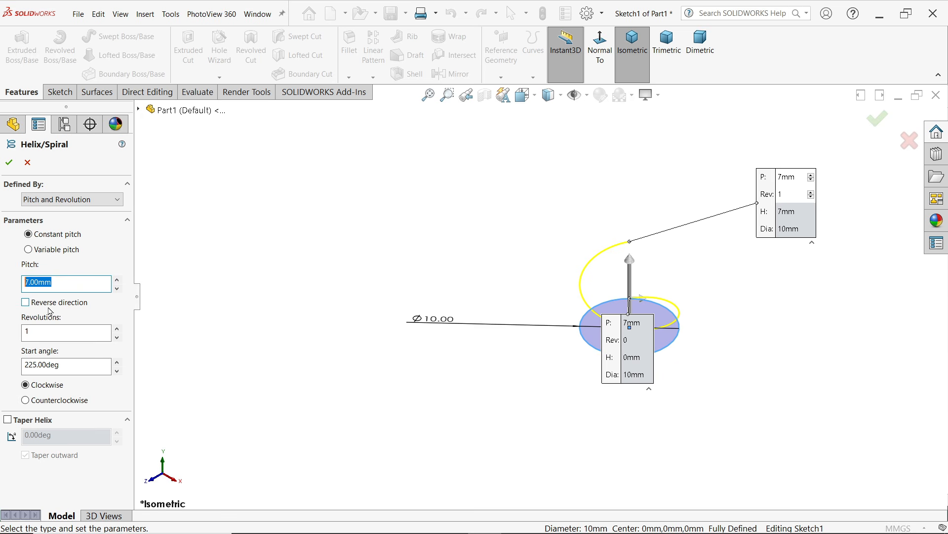
{"action": "type", "text": "3.00mm"}
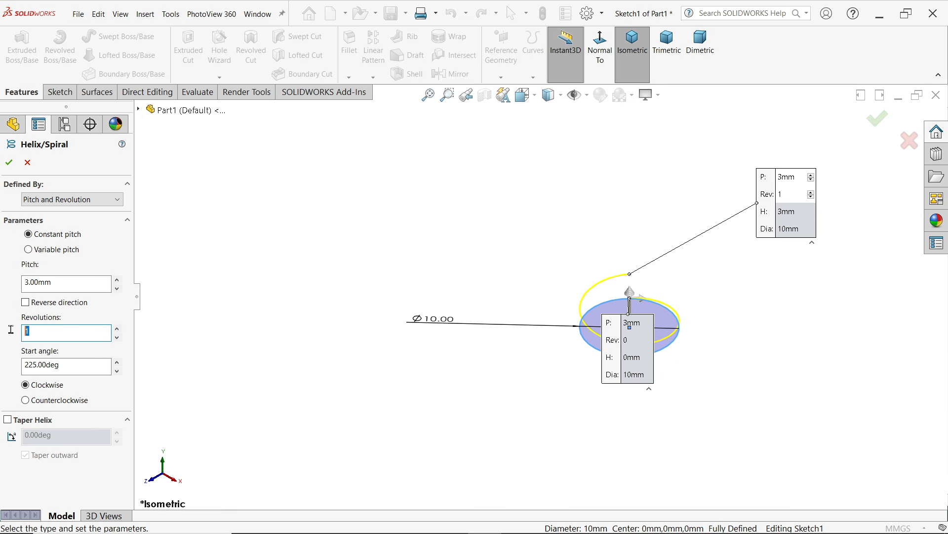
{"action": "type", "text": "7"}
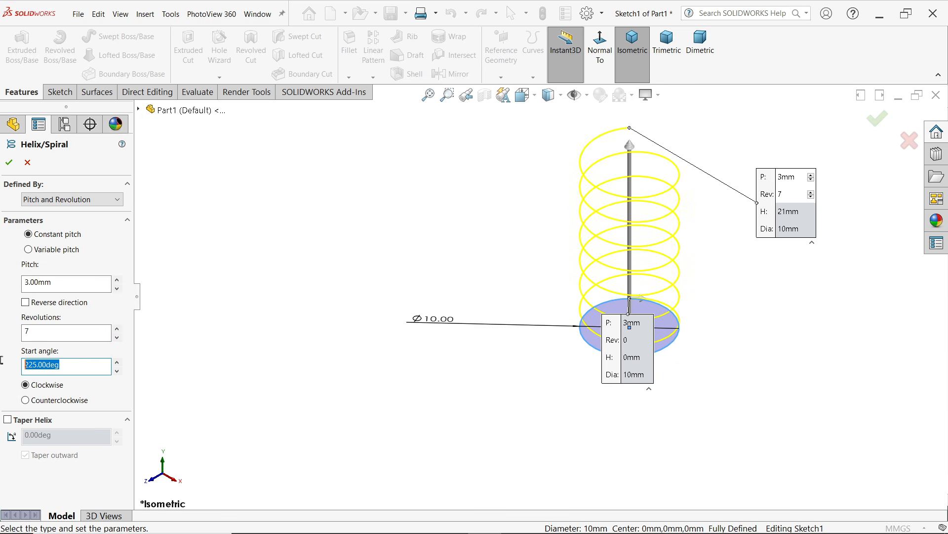
{"action": "type", "text": "0.00deg"}
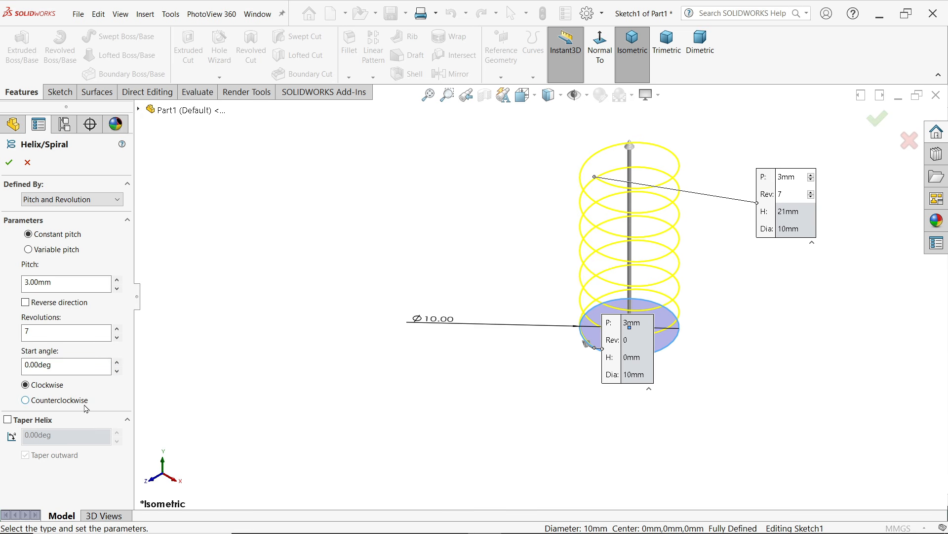
Step: Confirm the helix and sweep a 1 mm circular profile along it into a solid coil
{"action": "left_click", "coordinate": [9, 162]}
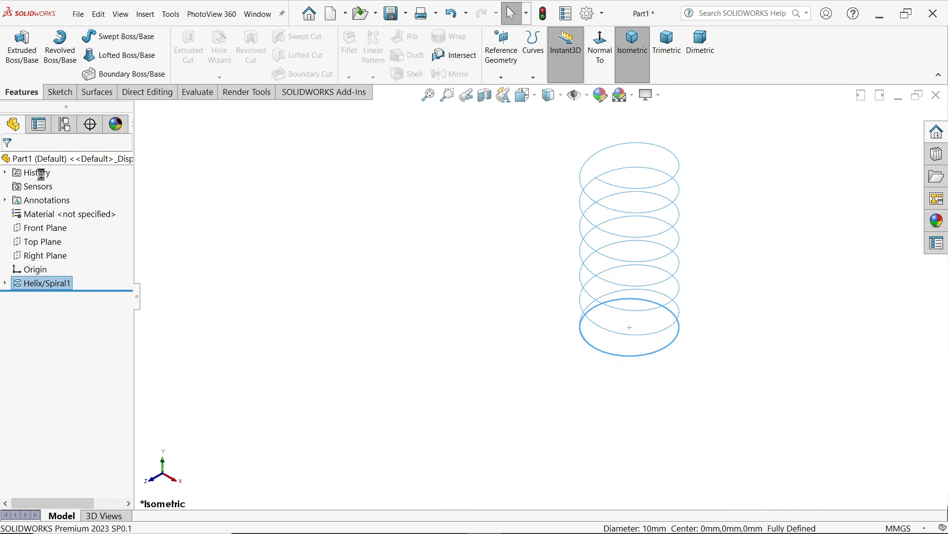
{"action": "mouse_move", "coordinate": [124, 36]}
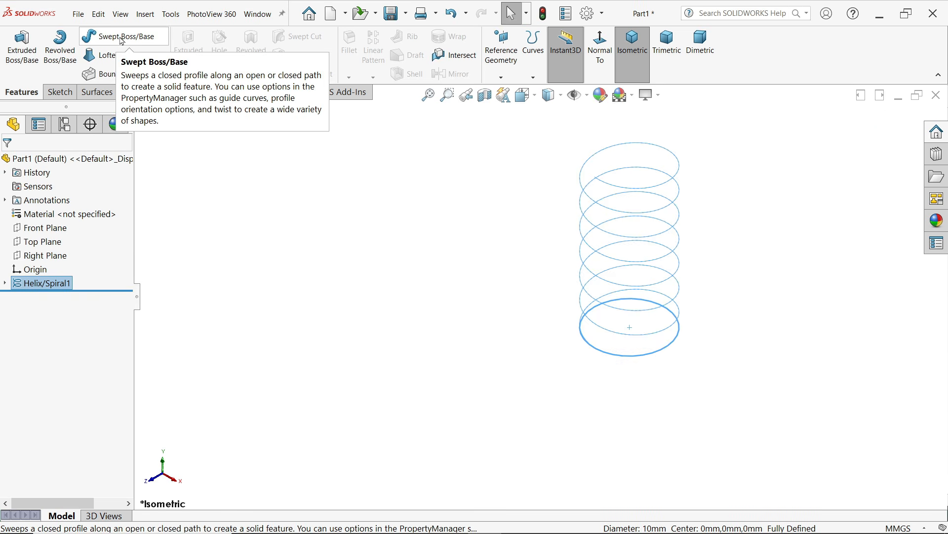
{"action": "left_click", "coordinate": [118, 36]}
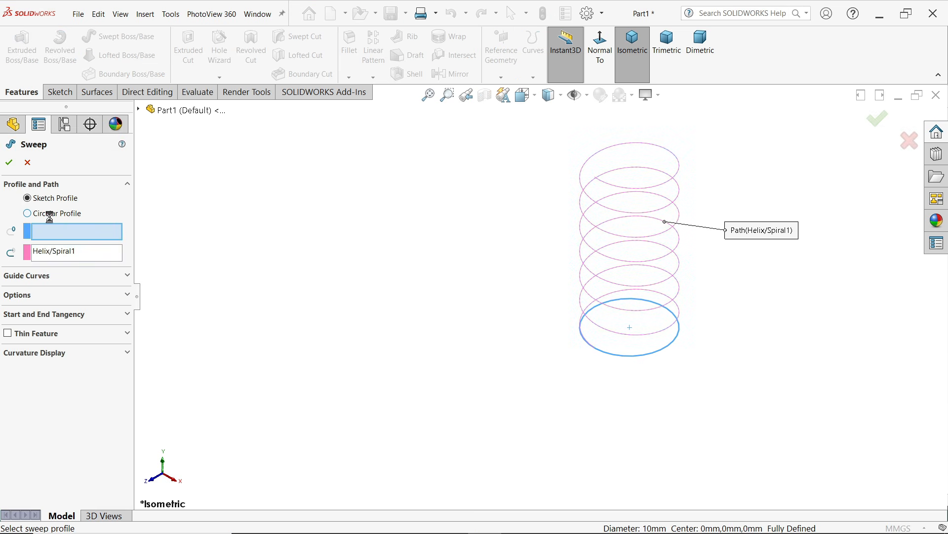
{"action": "left_click", "coordinate": [27, 213]}
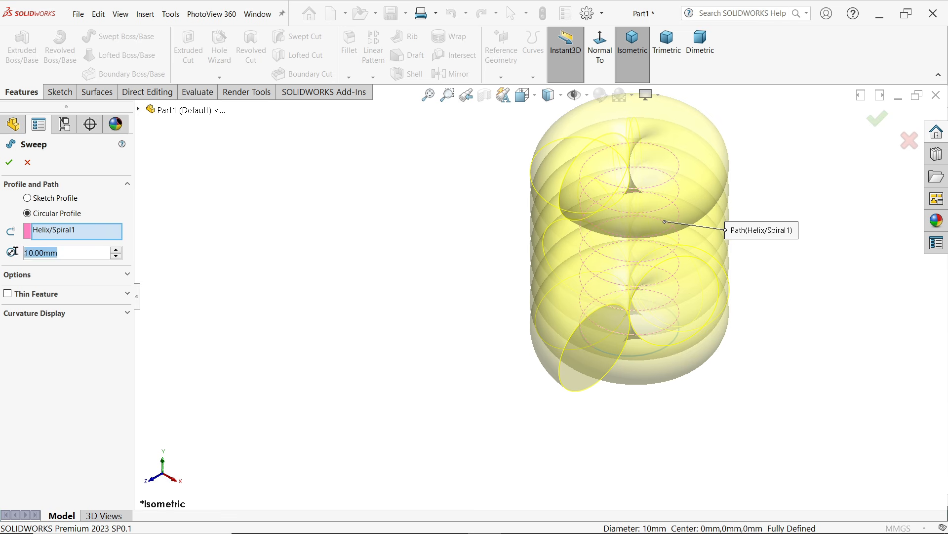
{"action": "type", "text": "1.00mm"}
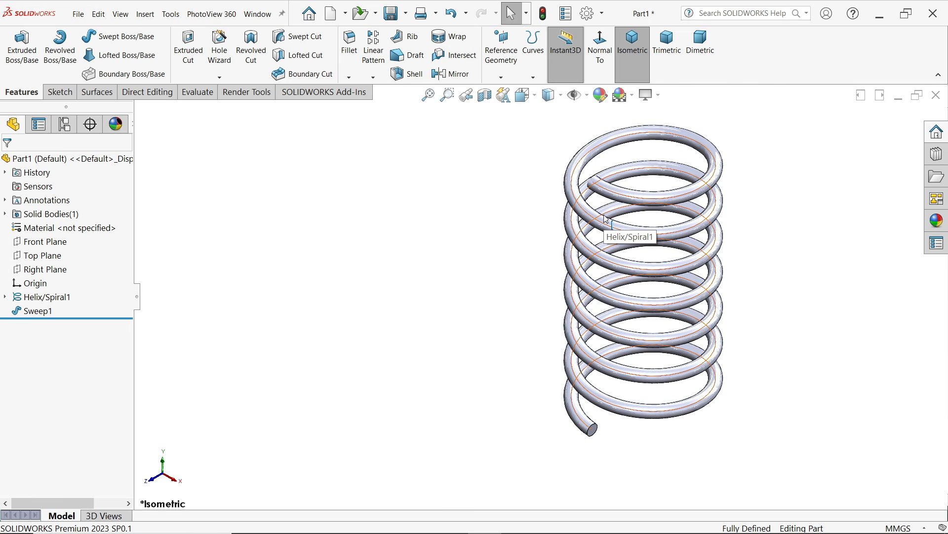
{"action": "left_click", "coordinate": [607, 218]}
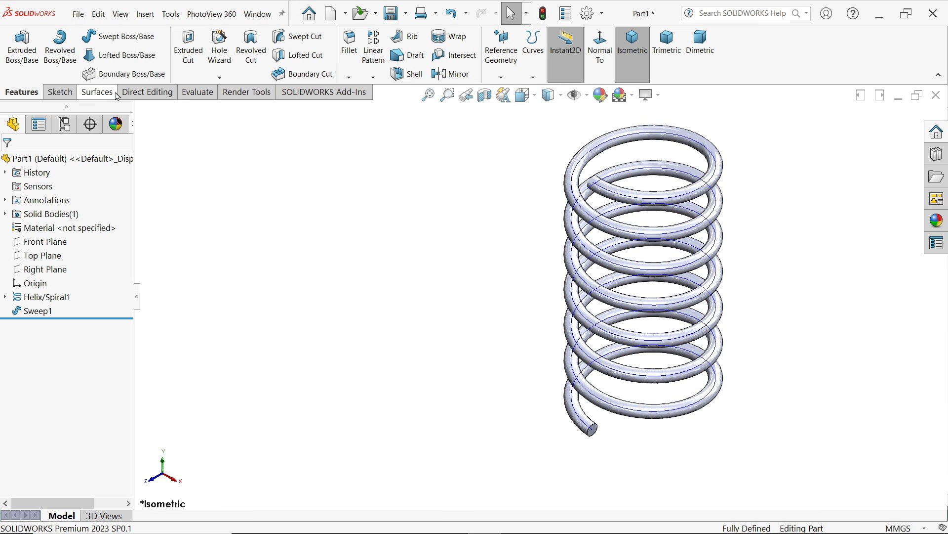
Step: Cut the coil's bottom end flat using the Top Plane as the cutting surface
{"action": "left_click", "coordinate": [96, 92]}
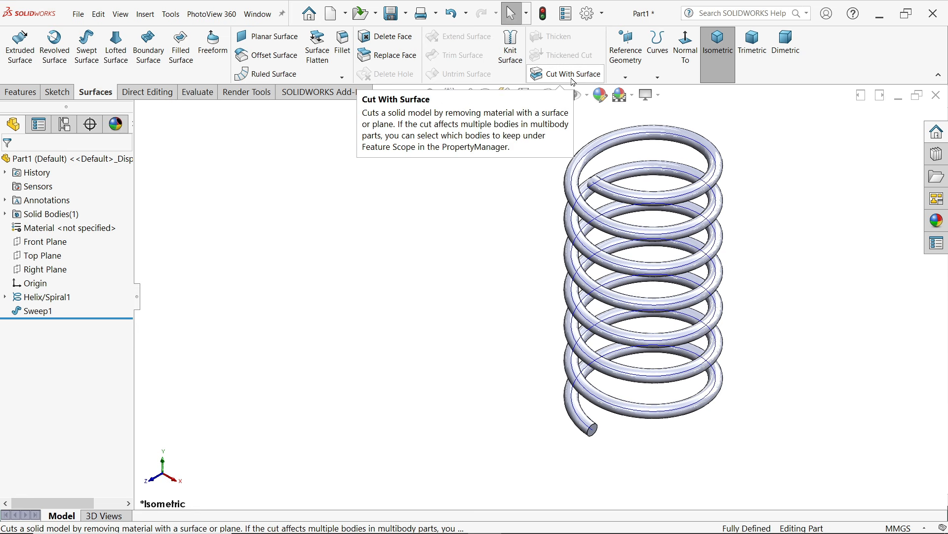
{"action": "left_click", "coordinate": [570, 75]}
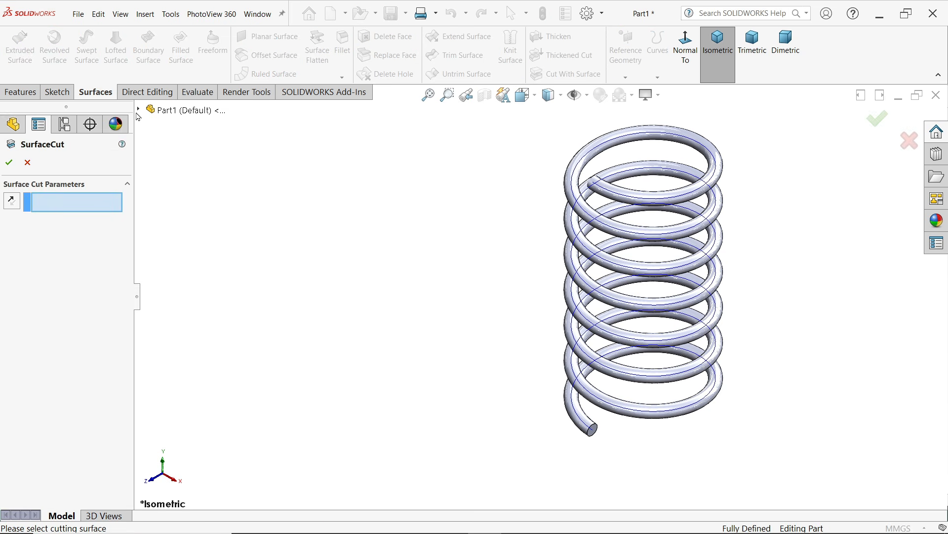
{"action": "left_click", "coordinate": [186, 207]}
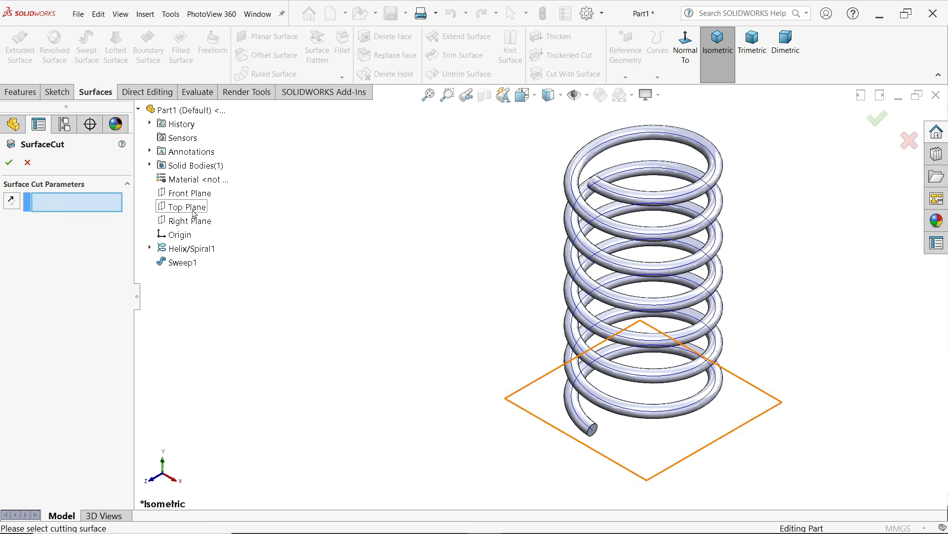
{"action": "left_click", "coordinate": [183, 206]}
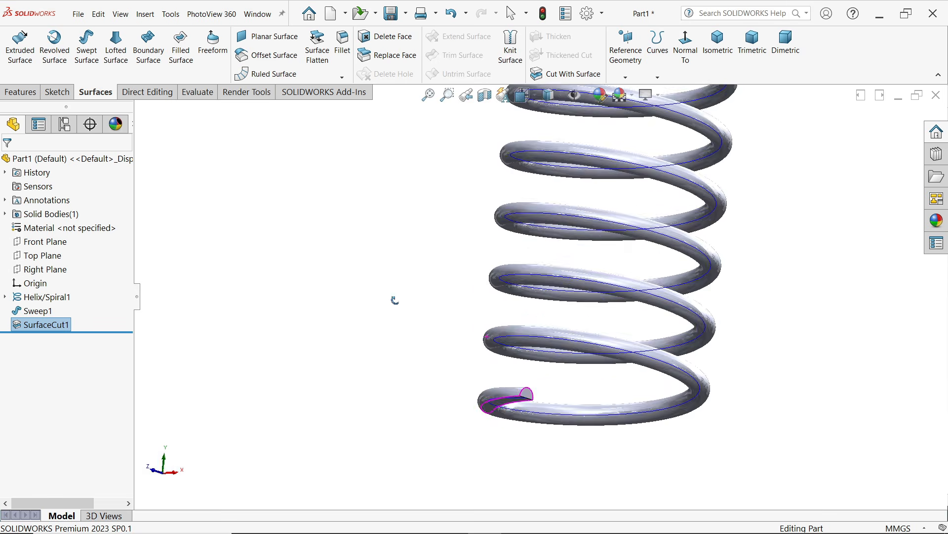
{"action": "left_click", "coordinate": [45, 298]}
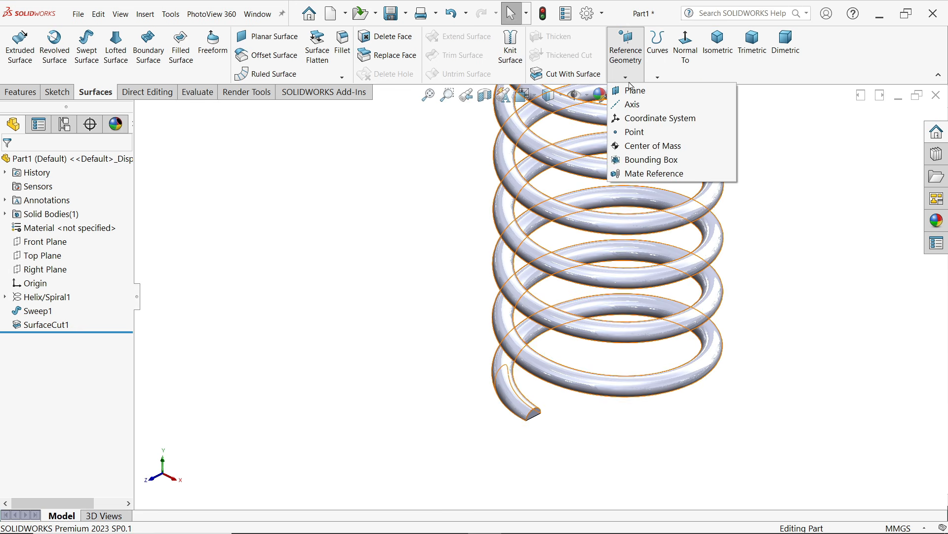
Step: Create a reference plane offset 21 mm from the Top Plane
{"action": "left_click", "coordinate": [636, 90]}
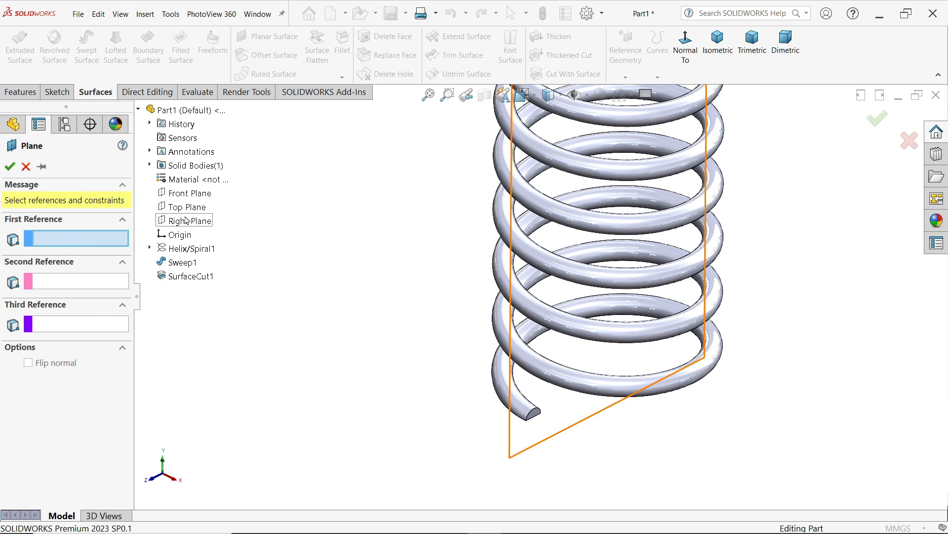
{"action": "left_click", "coordinate": [188, 206]}
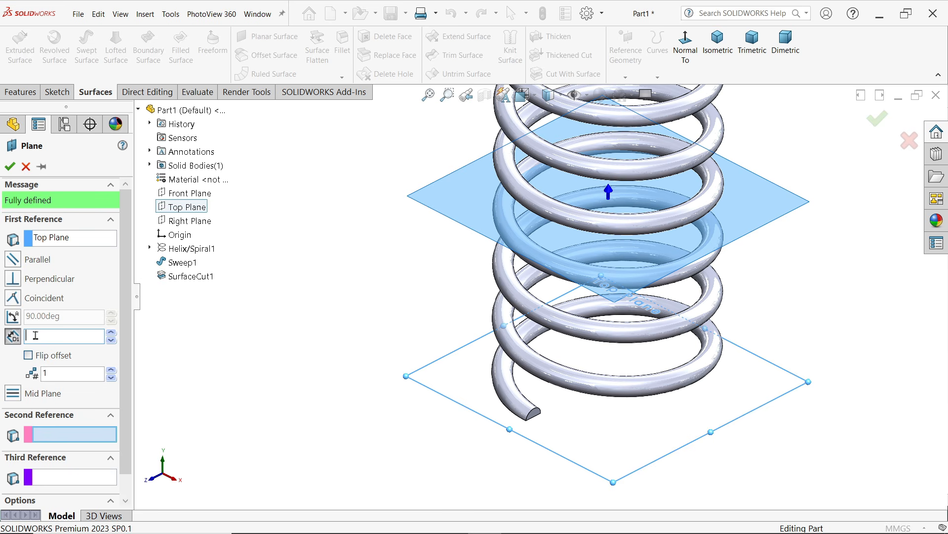
{"action": "type", "text": "21.00mm"}
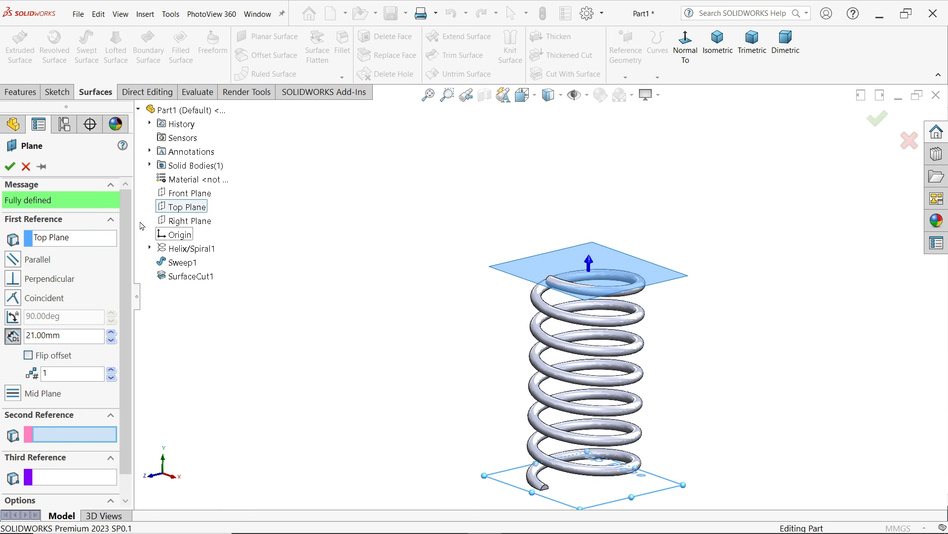
{"action": "left_click", "coordinate": [10, 166]}
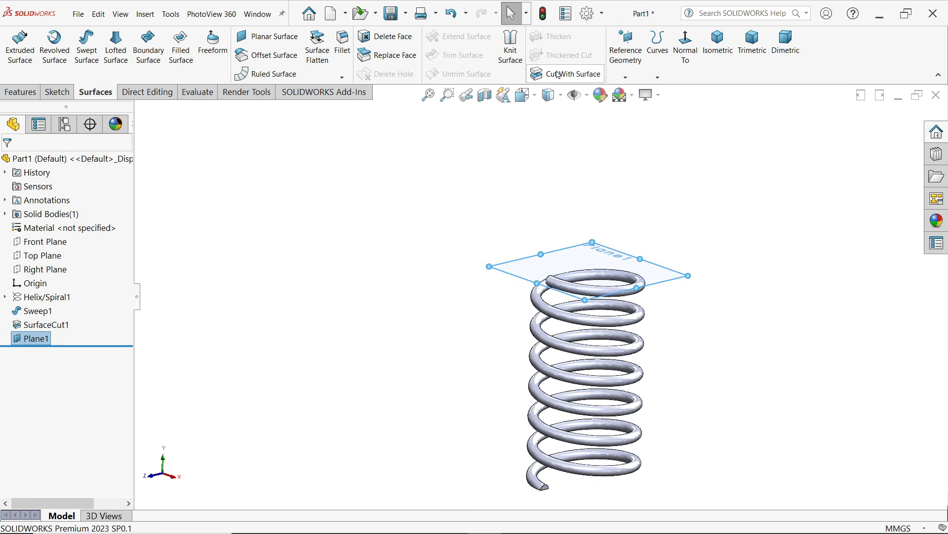
Step: Cut the coil's top end flat with the new Plane1 as the cutting surface
{"action": "left_click", "coordinate": [572, 73]}
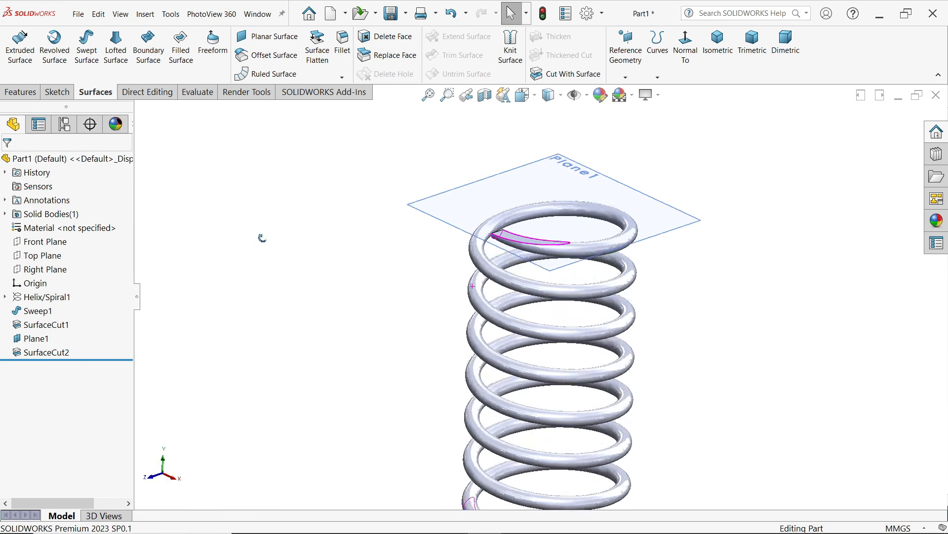
{"action": "left_click", "coordinate": [39, 338]}
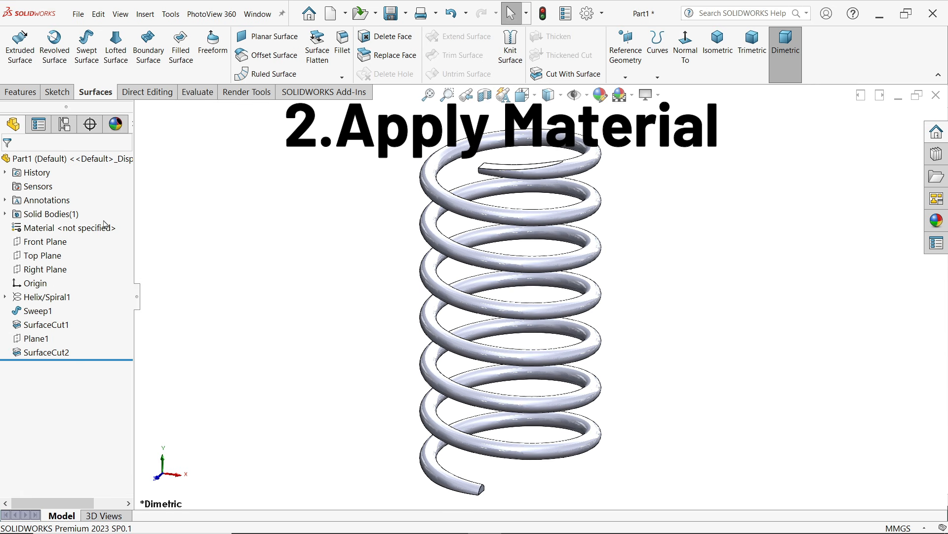
Step: Assign DIN stainless steel 1.4310 (X10CrNi18-8) to the spring and apply it
{"action": "left_click", "coordinate": [63, 228]}
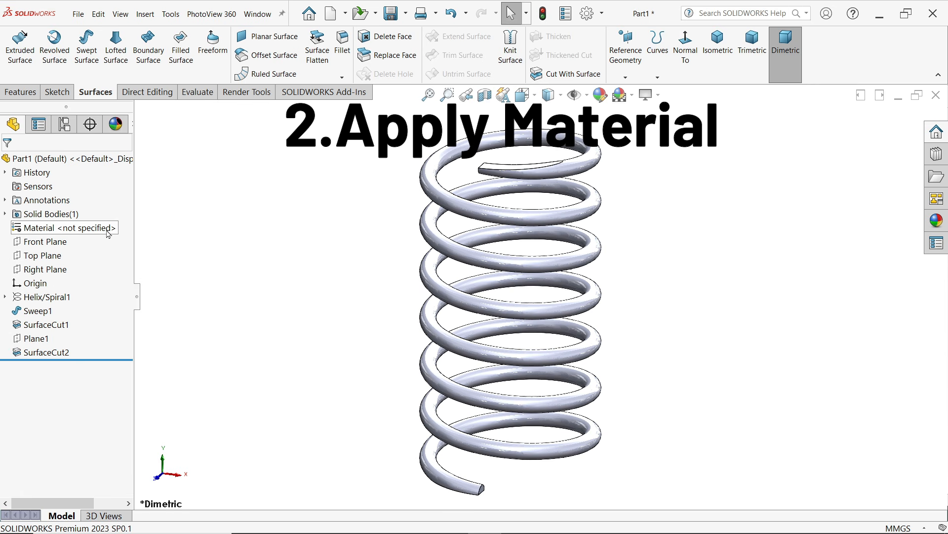
{"action": "right_click", "coordinate": [67, 227]}
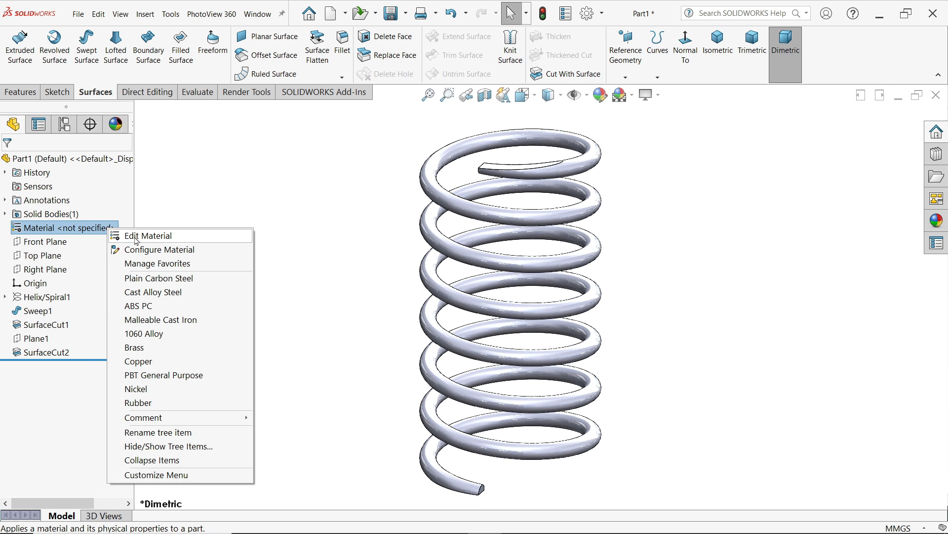
{"action": "left_click", "coordinate": [147, 236]}
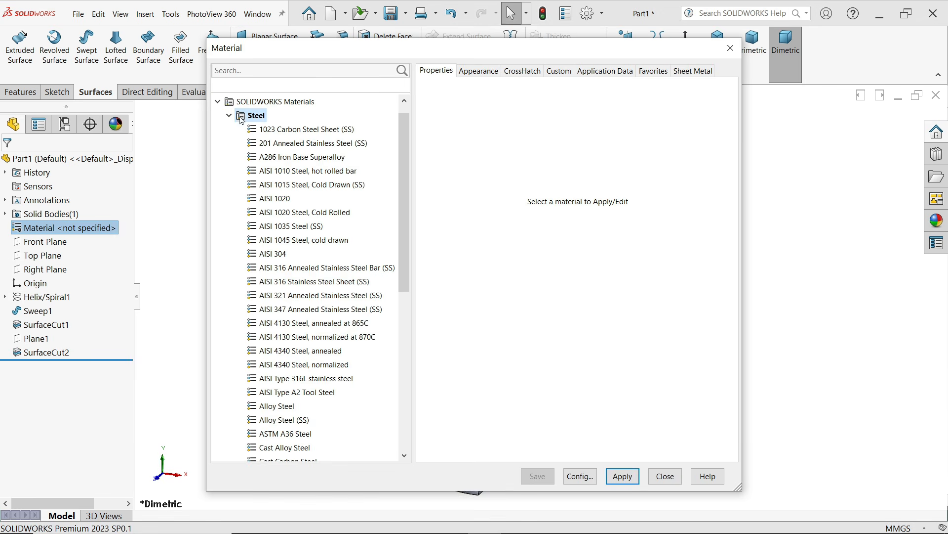
{"action": "left_click", "coordinate": [228, 116]}
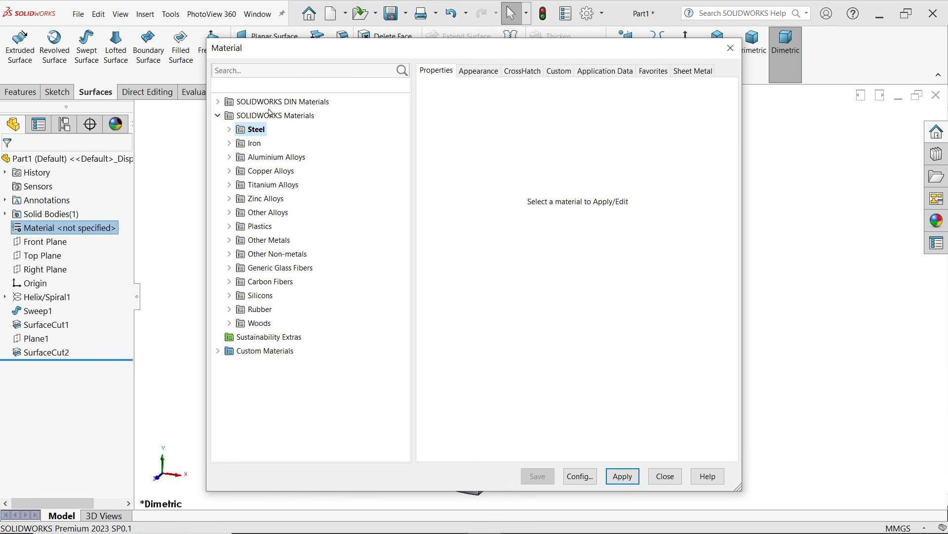
{"action": "left_click", "coordinate": [218, 100]}
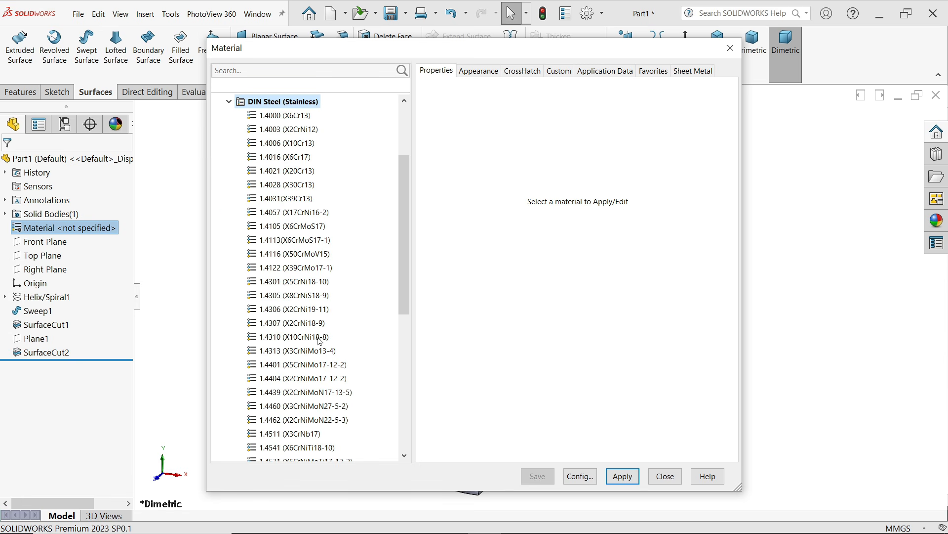
{"action": "left_click", "coordinate": [294, 336]}
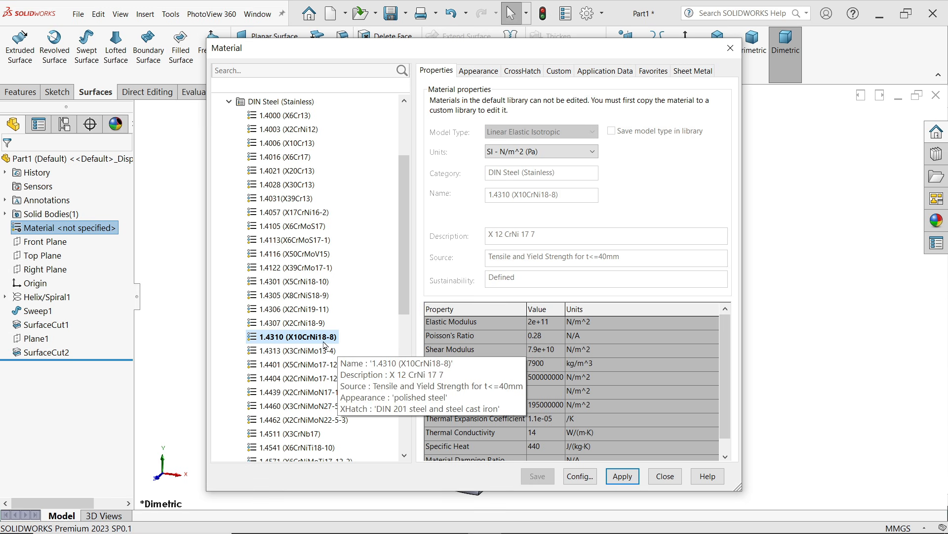
{"action": "mouse_move", "coordinate": [553, 337]}
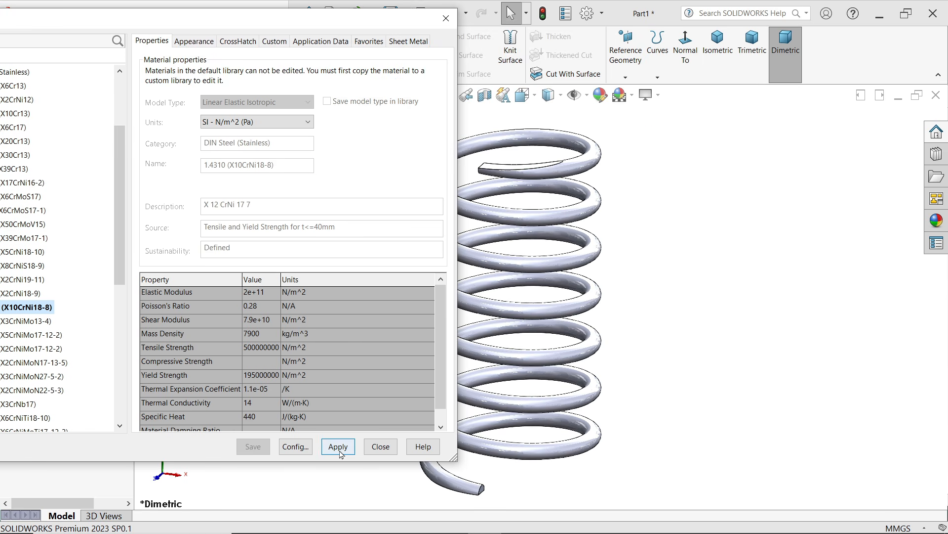
{"action": "left_click", "coordinate": [338, 447]}
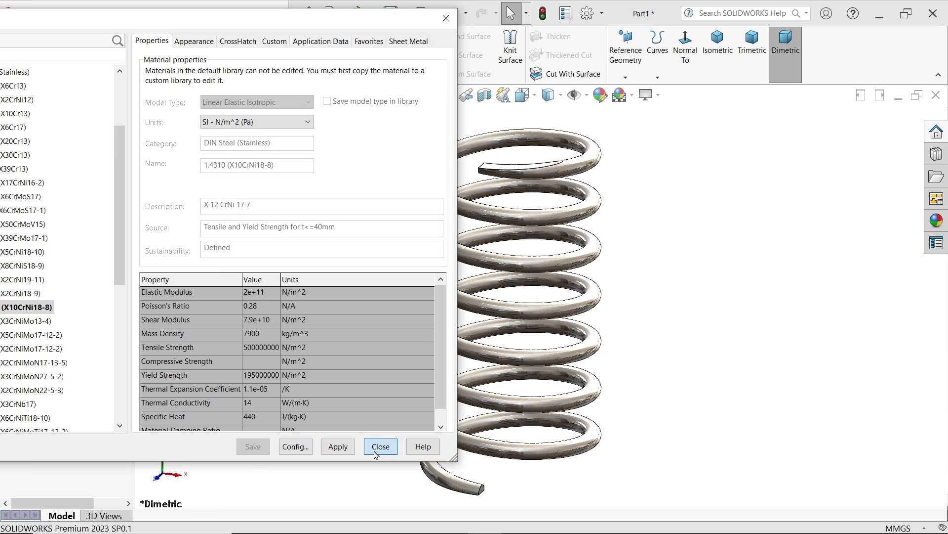
{"action": "left_click", "coordinate": [379, 447]}
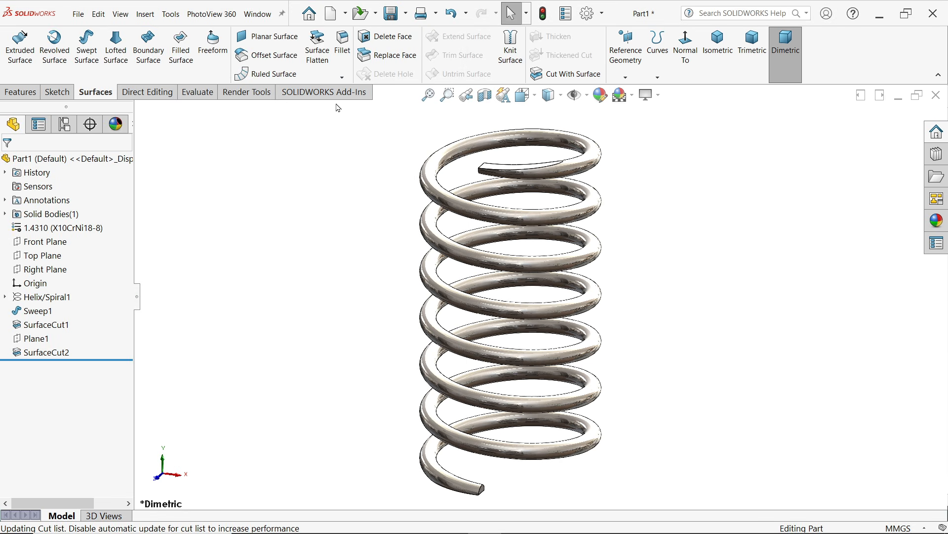
Step: Load the SOLIDWORKS Simulation add-in and show its Simulation commands
{"action": "left_click", "coordinate": [323, 91]}
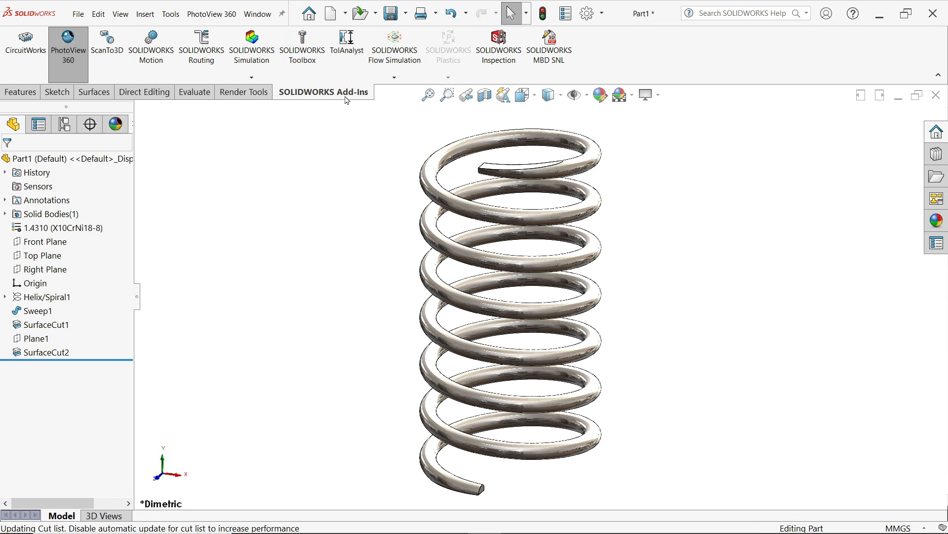
{"action": "mouse_move", "coordinate": [251, 48]}
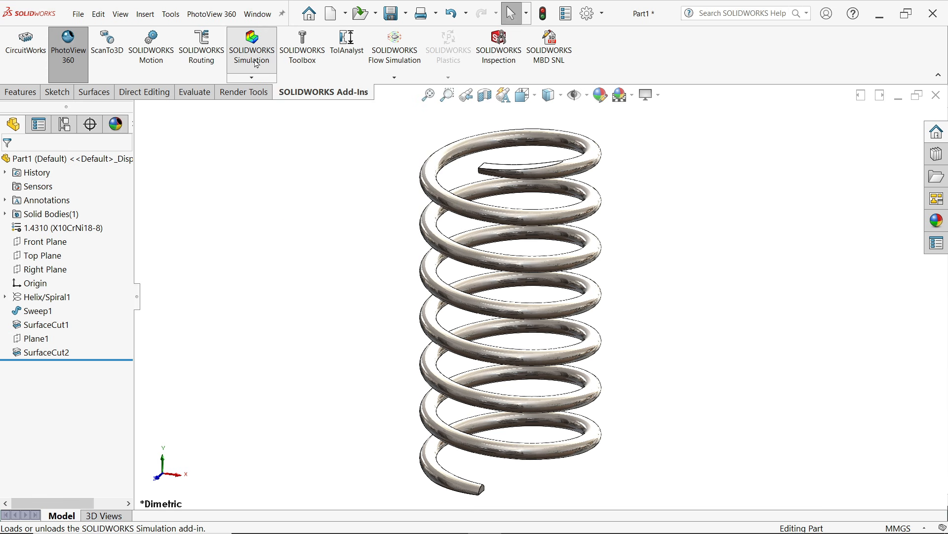
{"action": "left_click", "coordinate": [251, 47]}
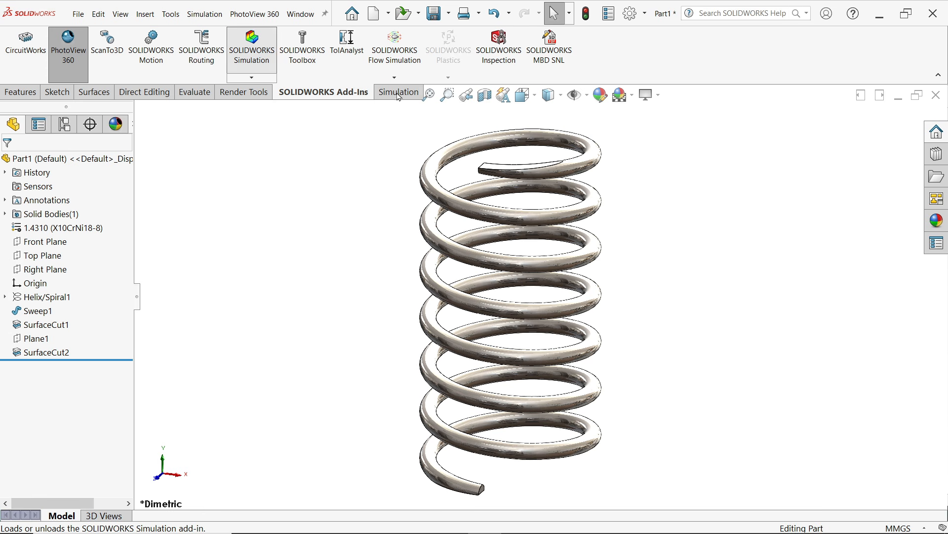
{"action": "left_click", "coordinate": [398, 91]}
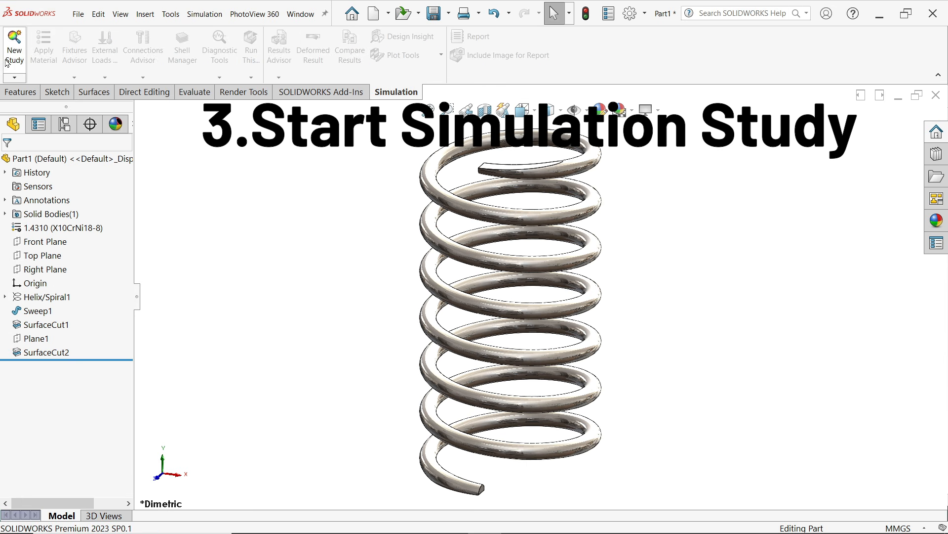
Step: Create a new Nonlinear study named 'Spring Force' and confirm it
{"action": "left_click", "coordinate": [14, 46]}
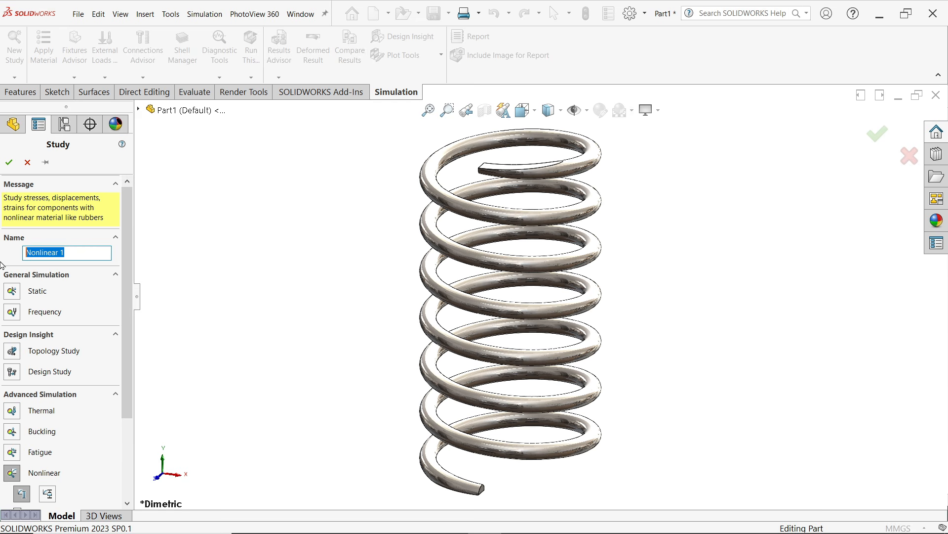
{"action": "type", "text": "Sp"}
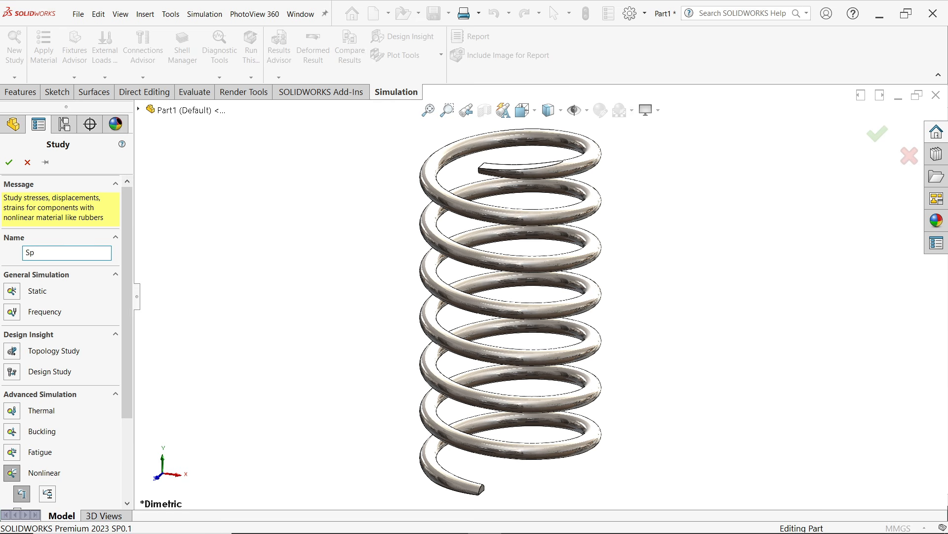
{"action": "type", "text": "pring Force"}
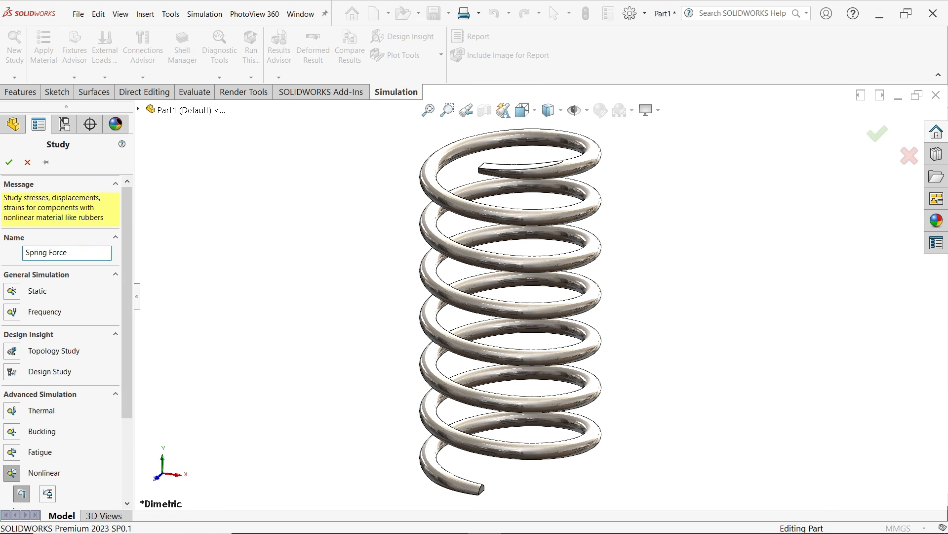
{"action": "left_click", "coordinate": [66, 252]}
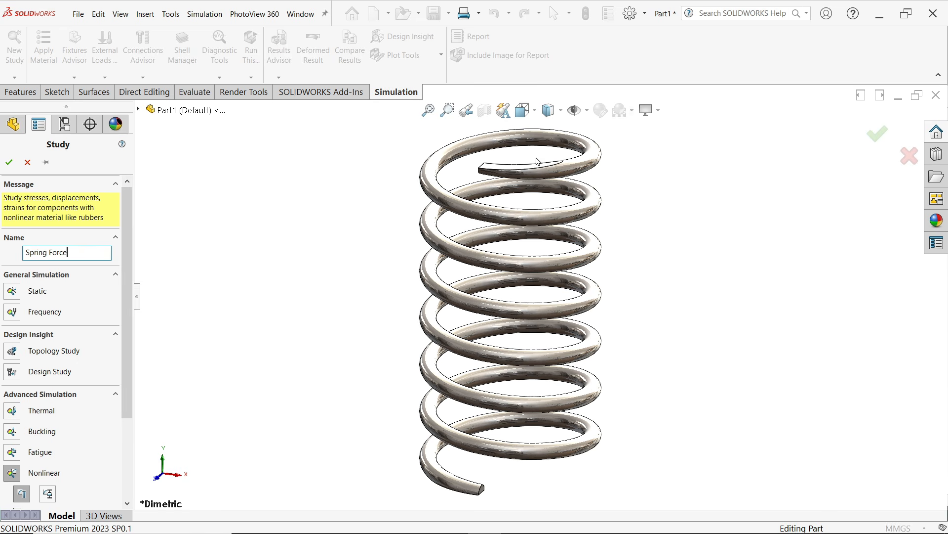
{"action": "mouse_move", "coordinate": [149, 317]}
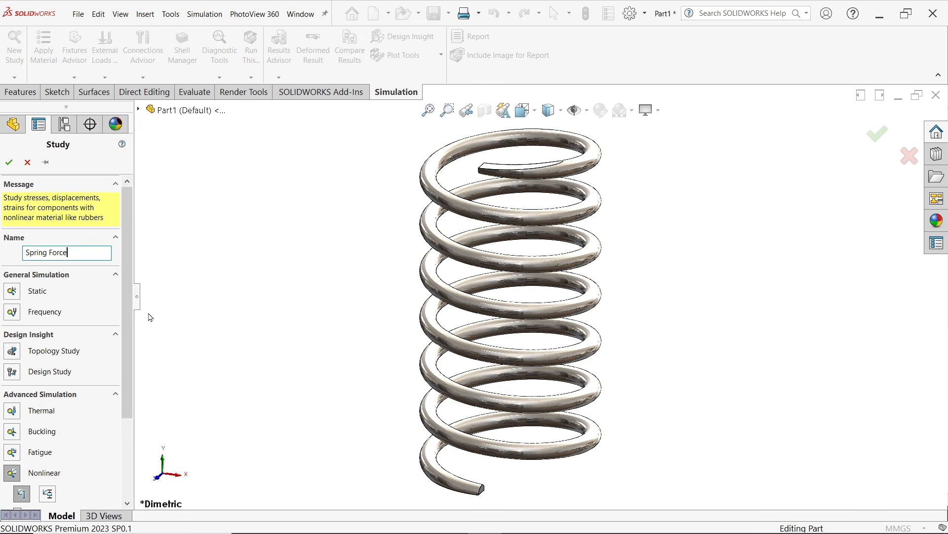
{"action": "scroll", "scroll_direction": "down", "scroll_amount": 3}
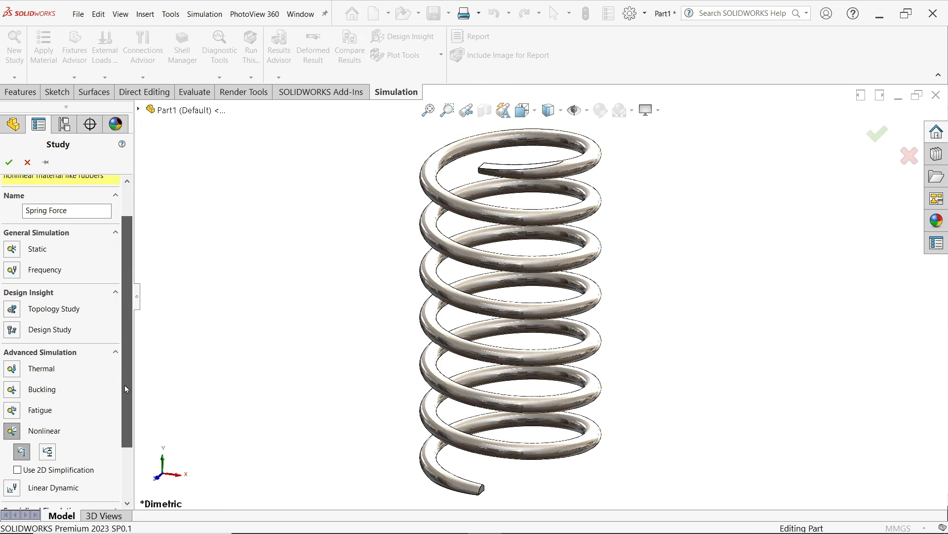
{"action": "scroll", "scroll_direction": "down", "scroll_amount": 3}
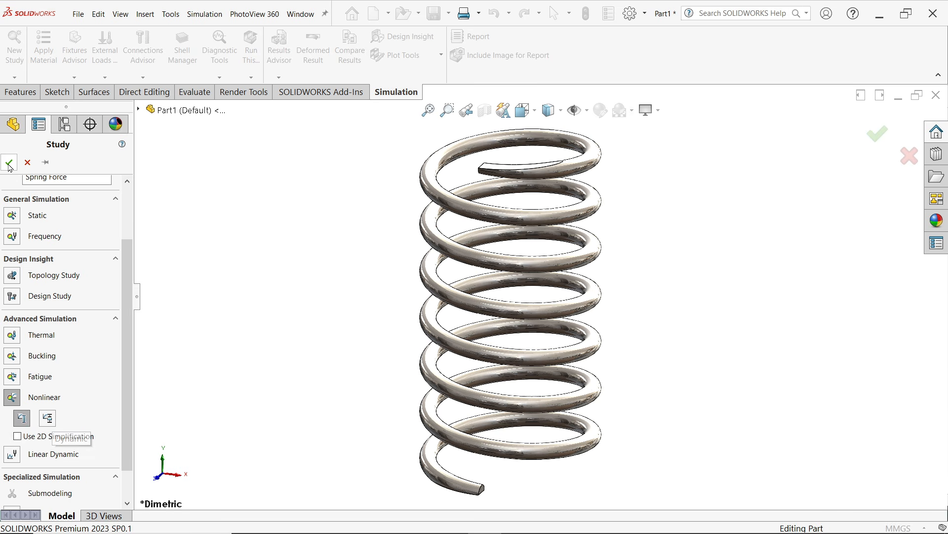
{"action": "left_click", "coordinate": [9, 163]}
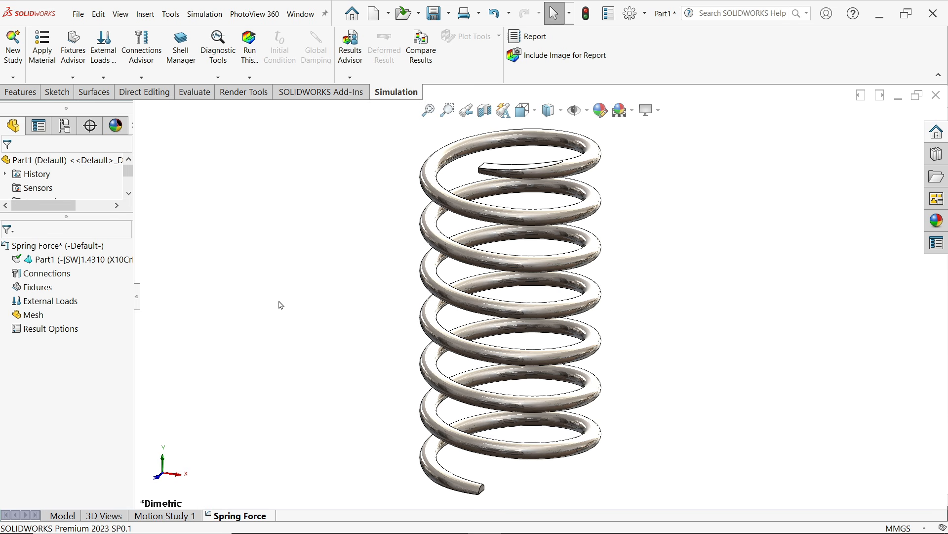
{"action": "mouse_move", "coordinate": [285, 326]}
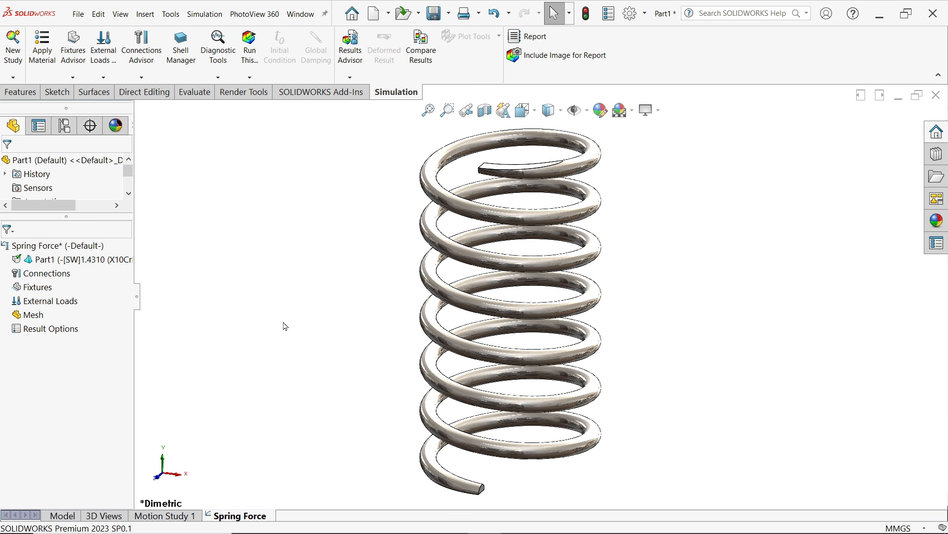
{"action": "mouse_move", "coordinate": [47, 272]}
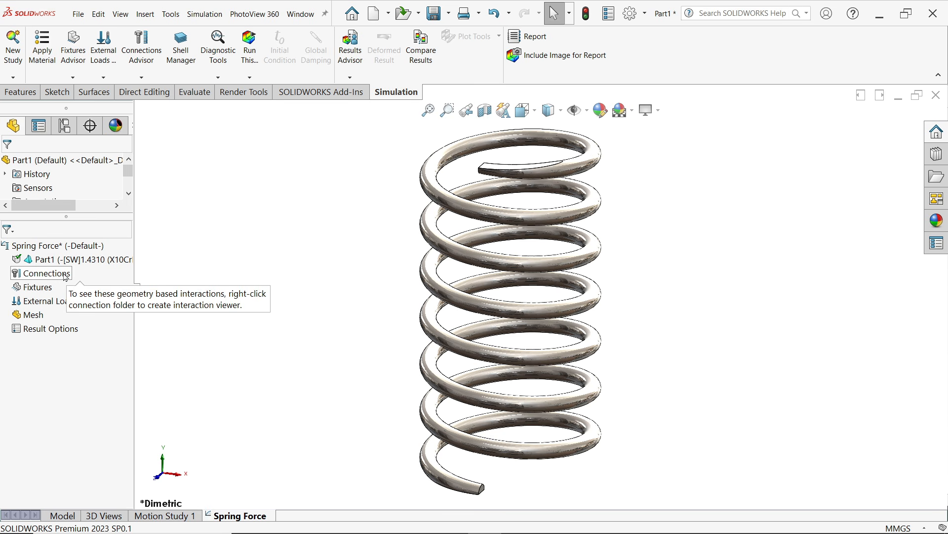
{"action": "mouse_move", "coordinate": [439, 257]}
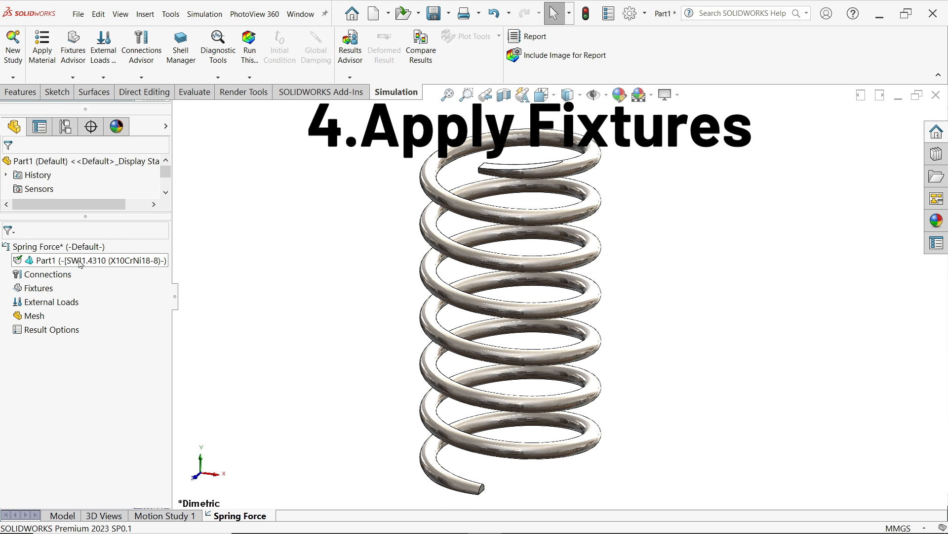
Step: Apply a Fixed Geometry fixture to the spring's bottom end face
{"action": "right_click", "coordinate": [38, 288]}
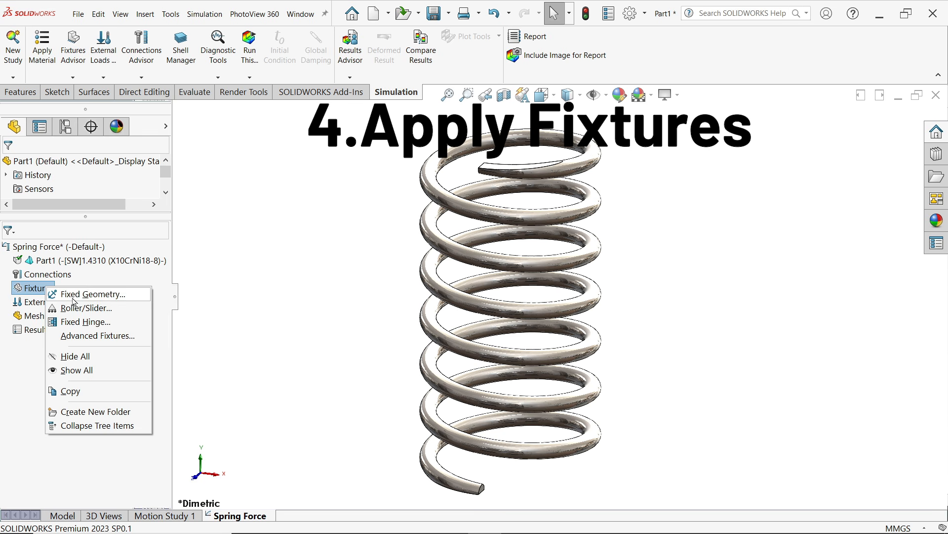
{"action": "mouse_move", "coordinate": [103, 302]}
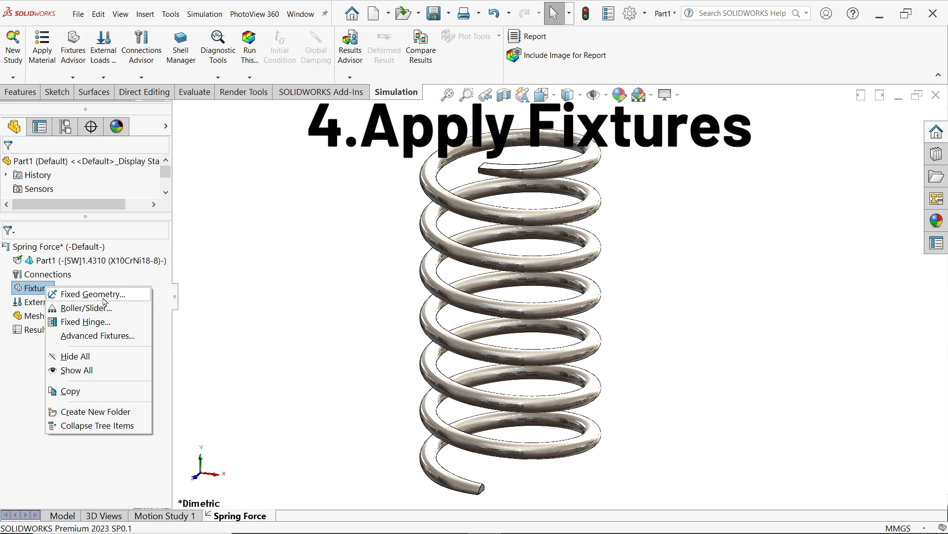
{"action": "left_click", "coordinate": [91, 293]}
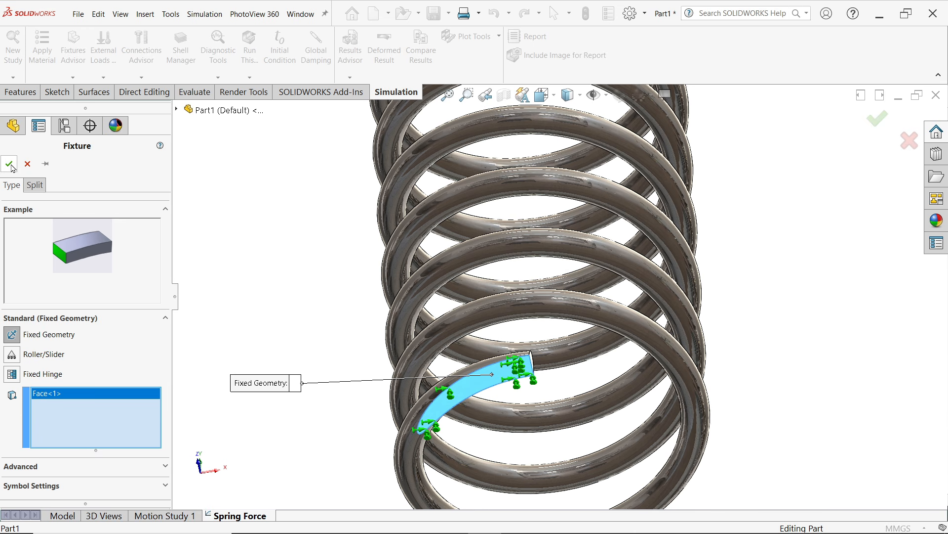
{"action": "left_click", "coordinate": [8, 164]}
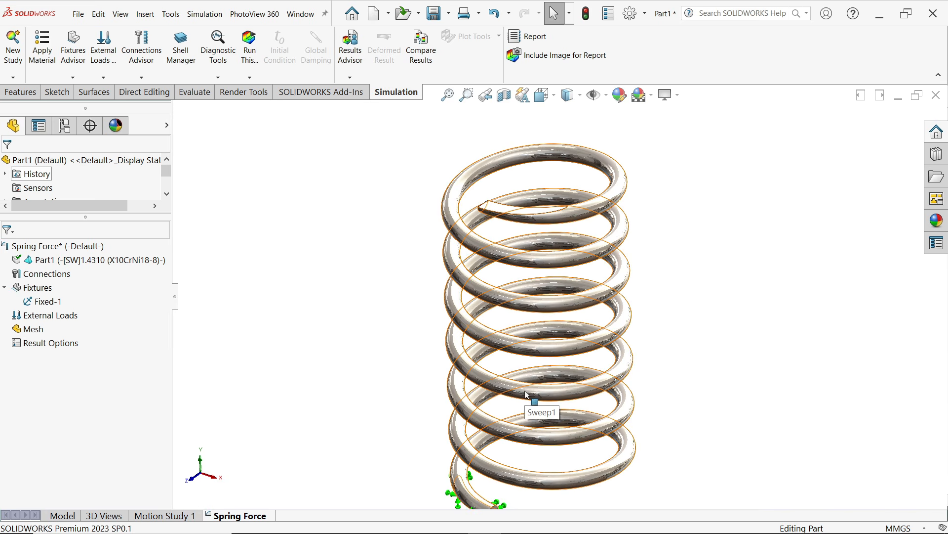
{"action": "mouse_move", "coordinate": [505, 301]}
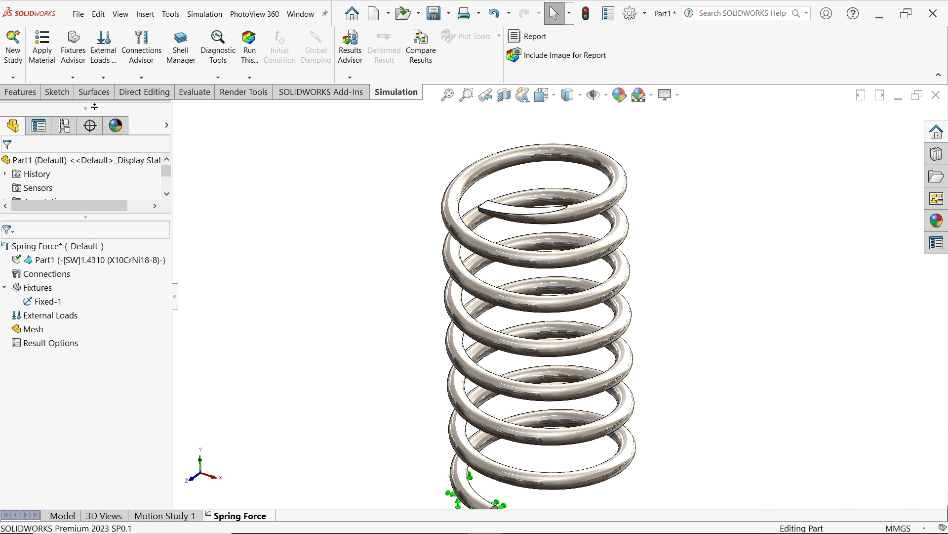
Step: Show the Fixtures Advisor list of fixture types on the Simulation tab
{"action": "left_click", "coordinate": [141, 74]}
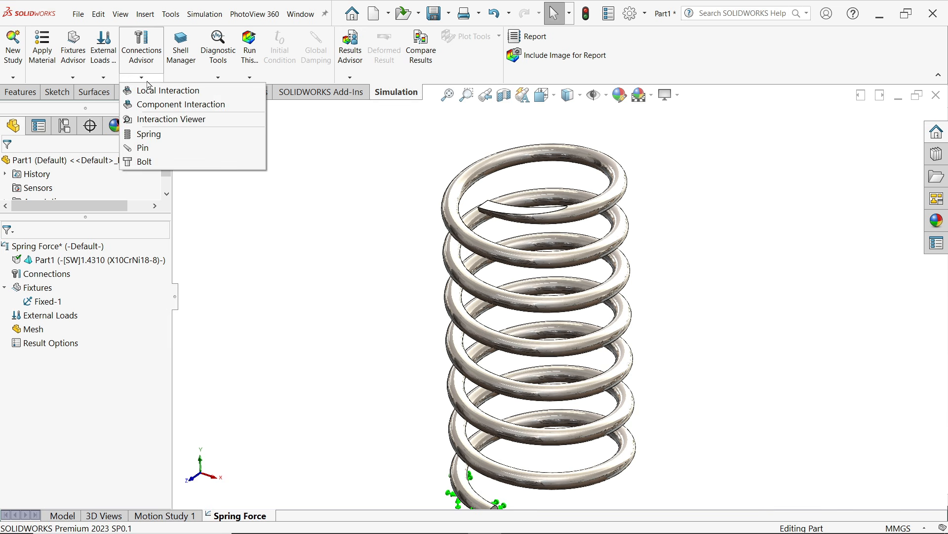
{"action": "left_click", "coordinate": [72, 77]}
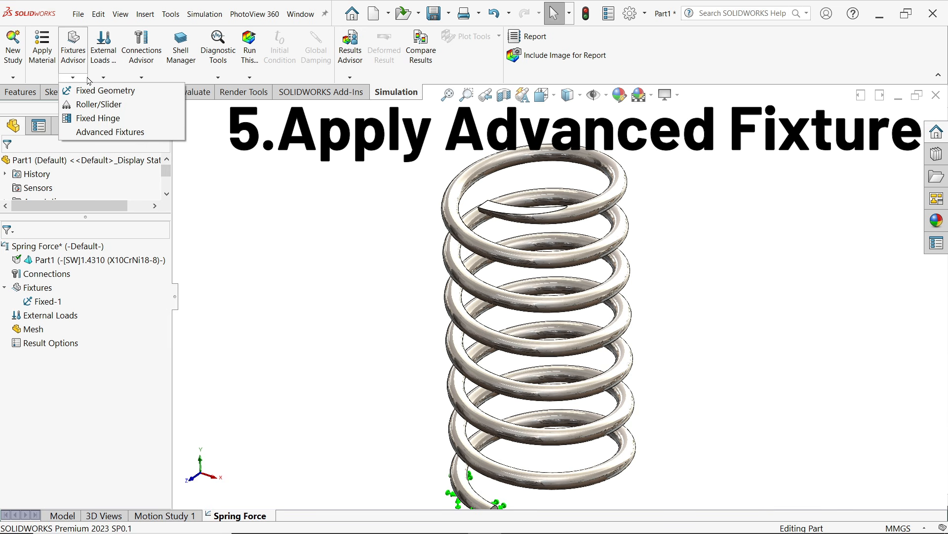
{"action": "mouse_move", "coordinate": [108, 90]}
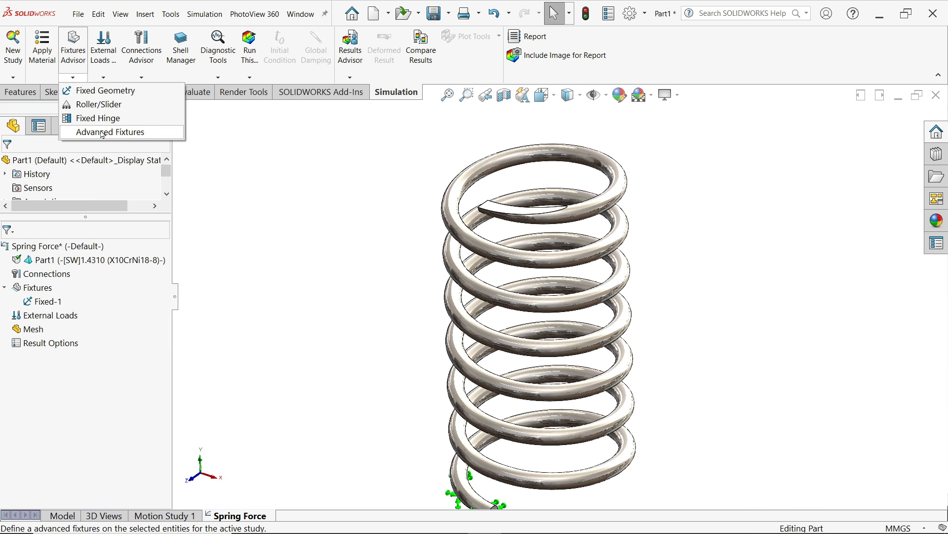
Step: Start an On Flat Faces advanced fixture on the spring's top end face
{"action": "left_click", "coordinate": [110, 131]}
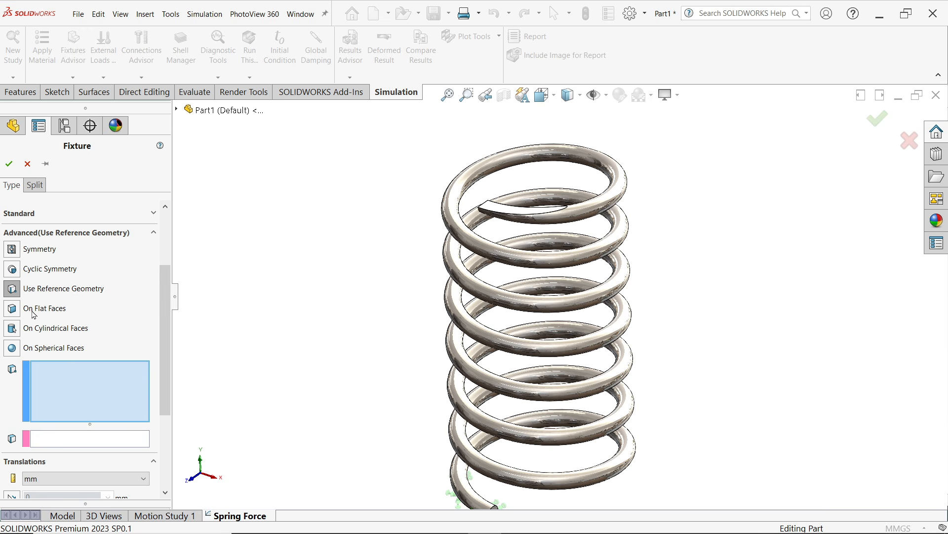
{"action": "left_click", "coordinate": [45, 308]}
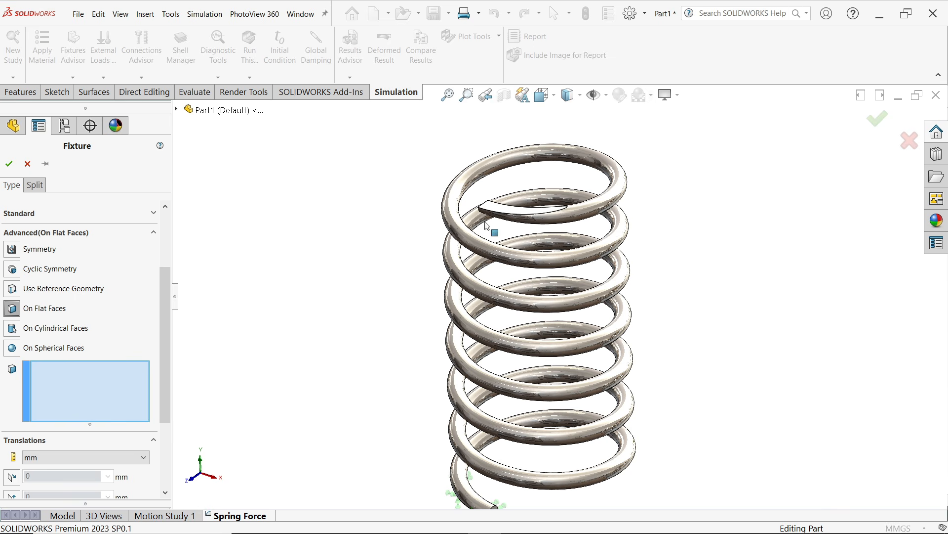
{"action": "left_click", "coordinate": [493, 208]}
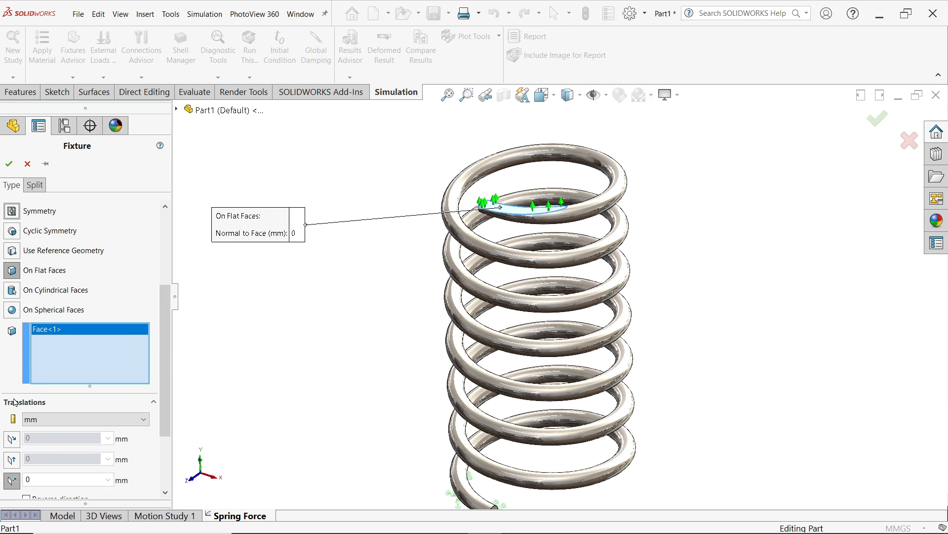
Step: Set the normal-to-face displacement to 10 mm with reversed direction
{"action": "left_click", "coordinate": [63, 480]}
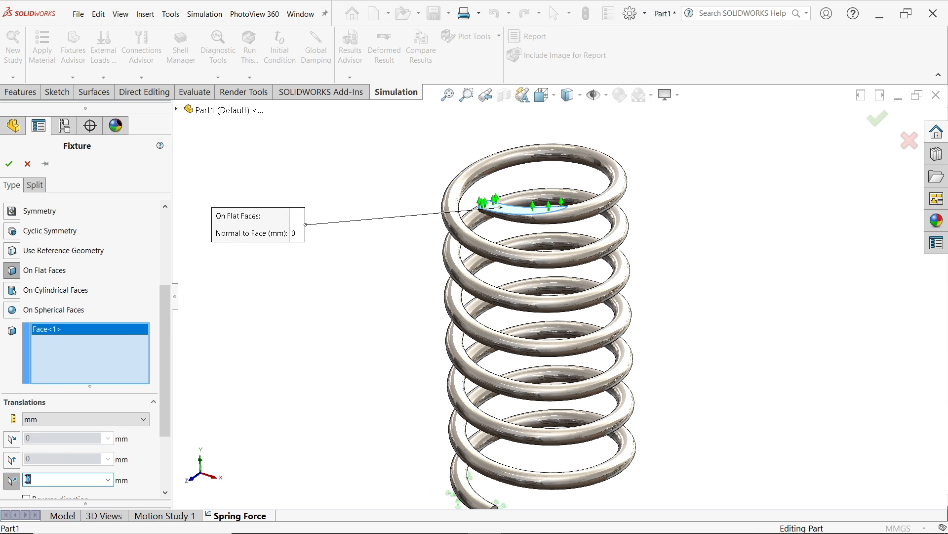
{"action": "type", "text": "10"}
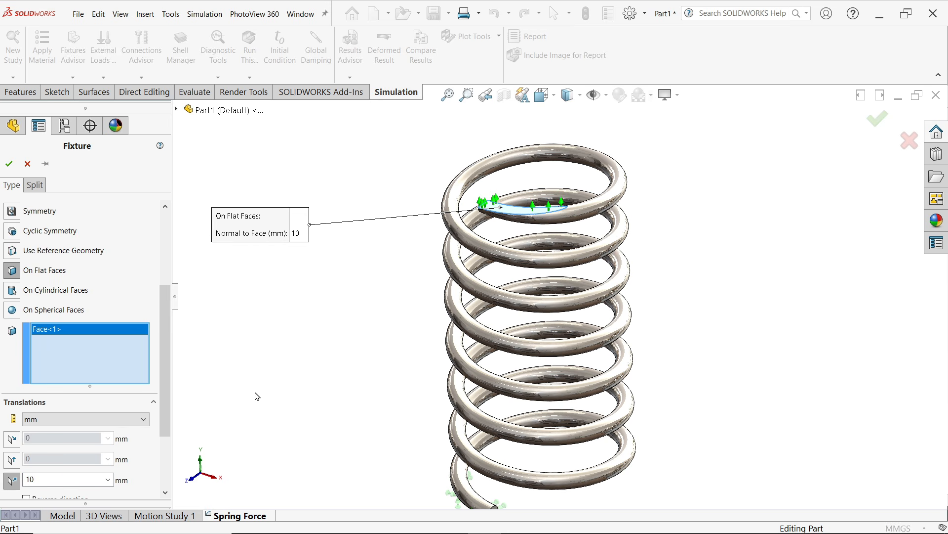
{"action": "scroll", "scroll_direction": "down", "scroll_amount": 3}
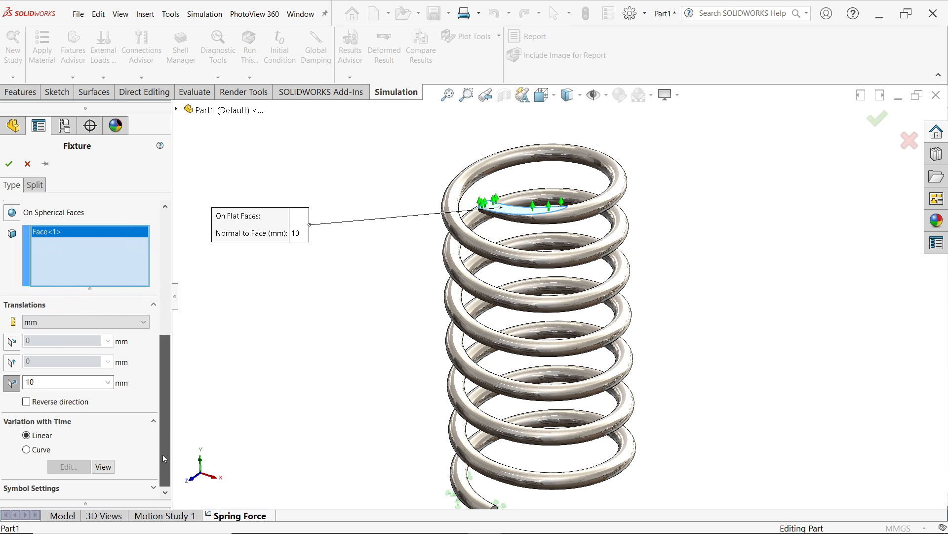
{"action": "left_click", "coordinate": [27, 401]}
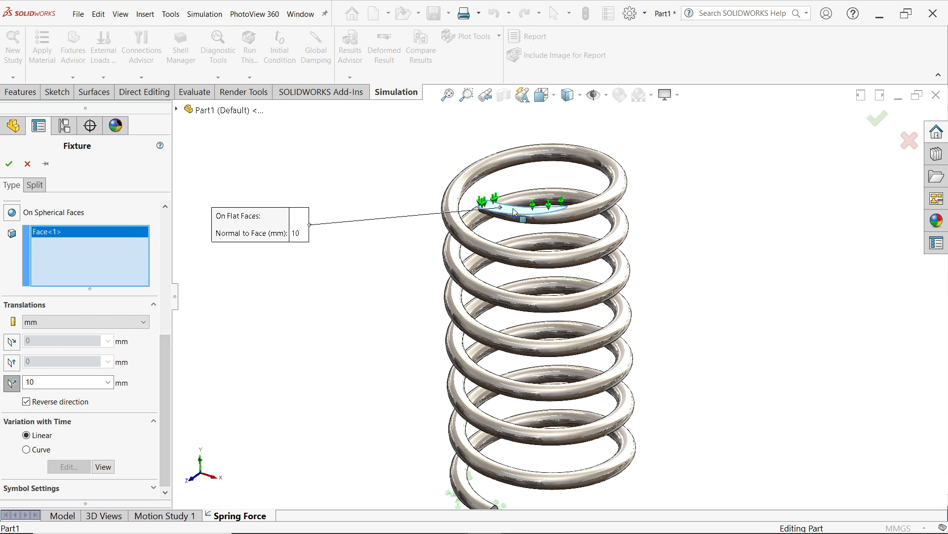
{"action": "scroll", "scroll_direction": "down", "scroll_amount": 3}
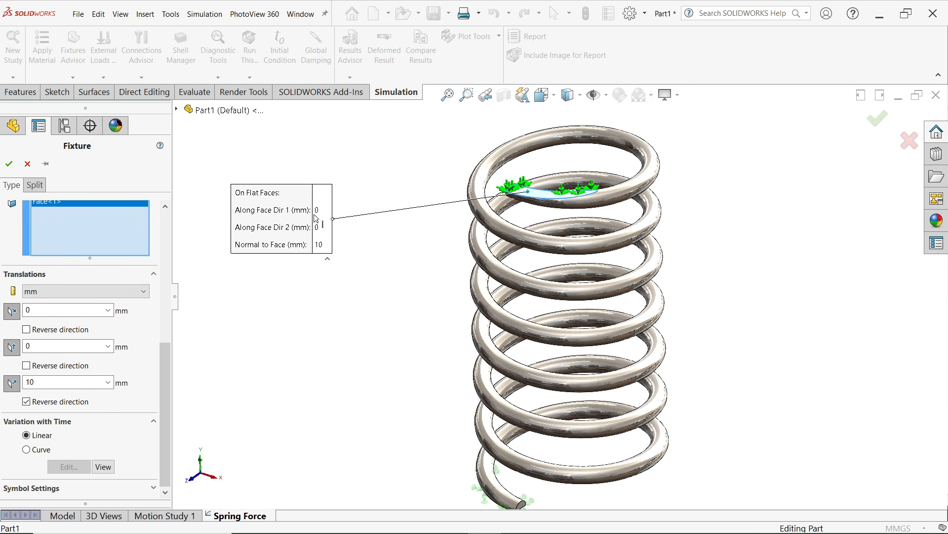
{"action": "mouse_move", "coordinate": [314, 253]}
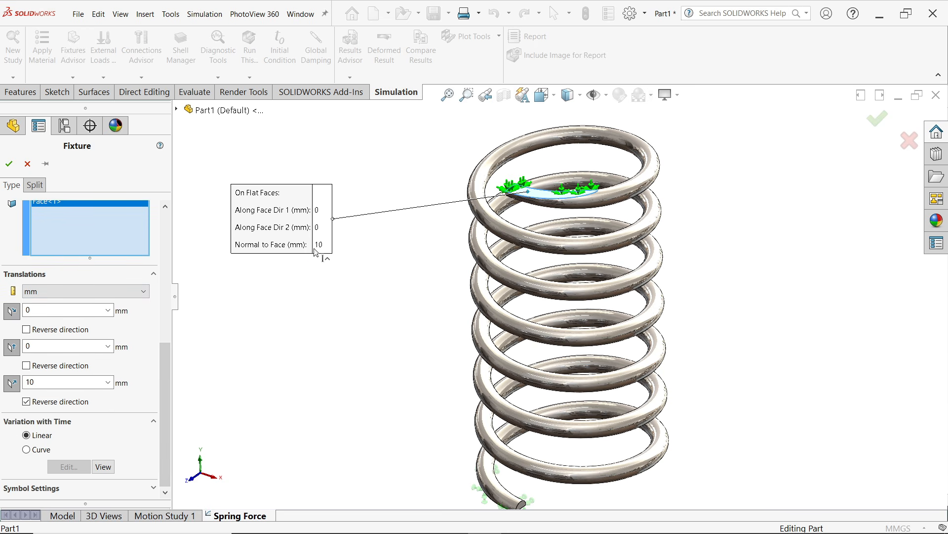
{"action": "mouse_move", "coordinate": [540, 261]}
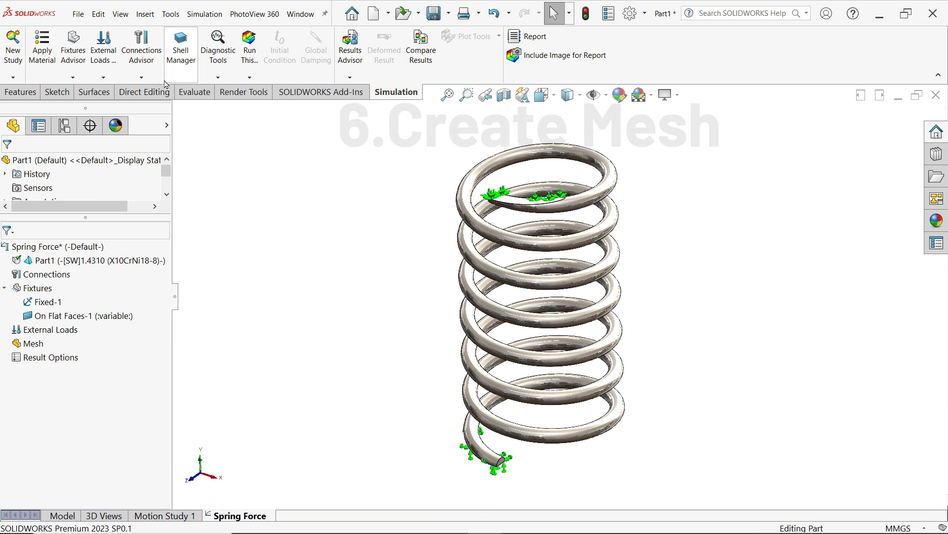
Step: Bring up Create Mesh settings with blended curvature-based defaults for the spring
{"action": "right_click", "coordinate": [29, 343]}
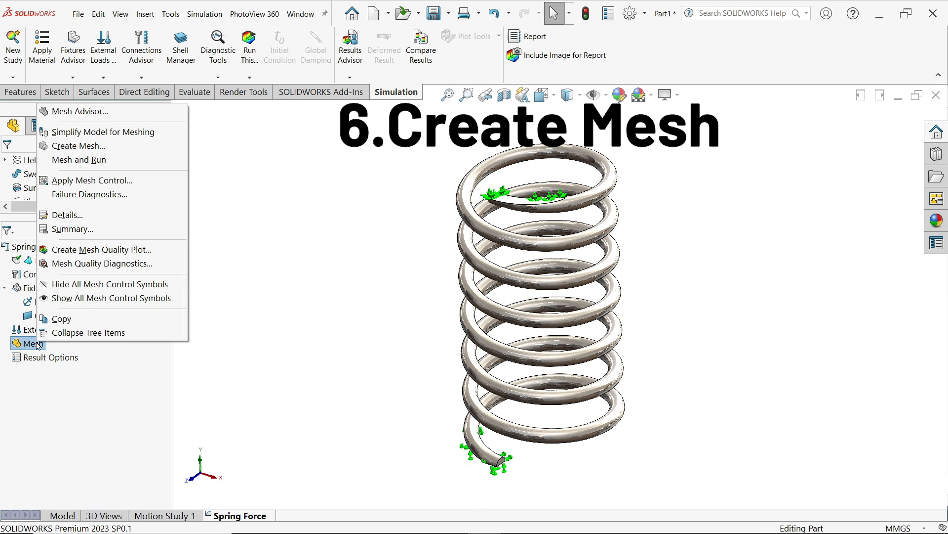
{"action": "mouse_move", "coordinate": [102, 249]}
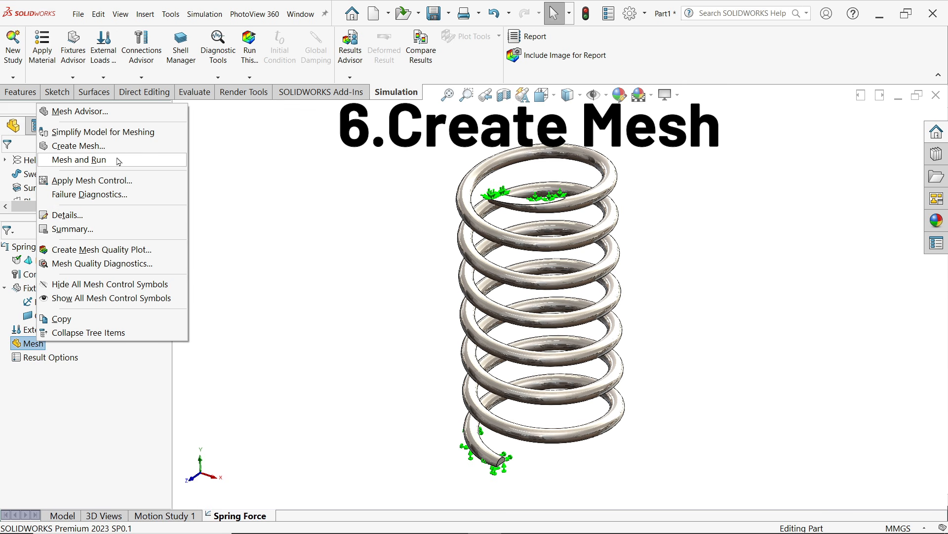
{"action": "left_click", "coordinate": [80, 146]}
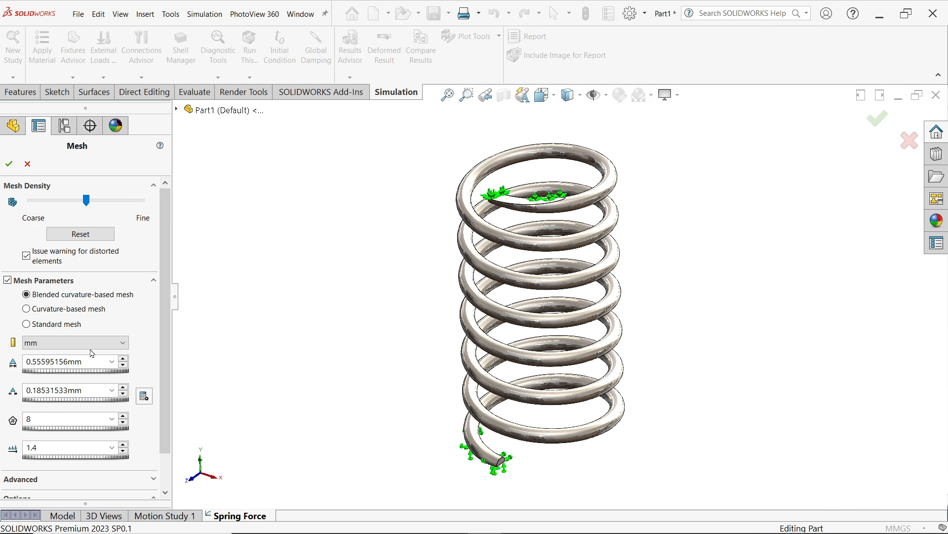
{"action": "mouse_move", "coordinate": [110, 309]}
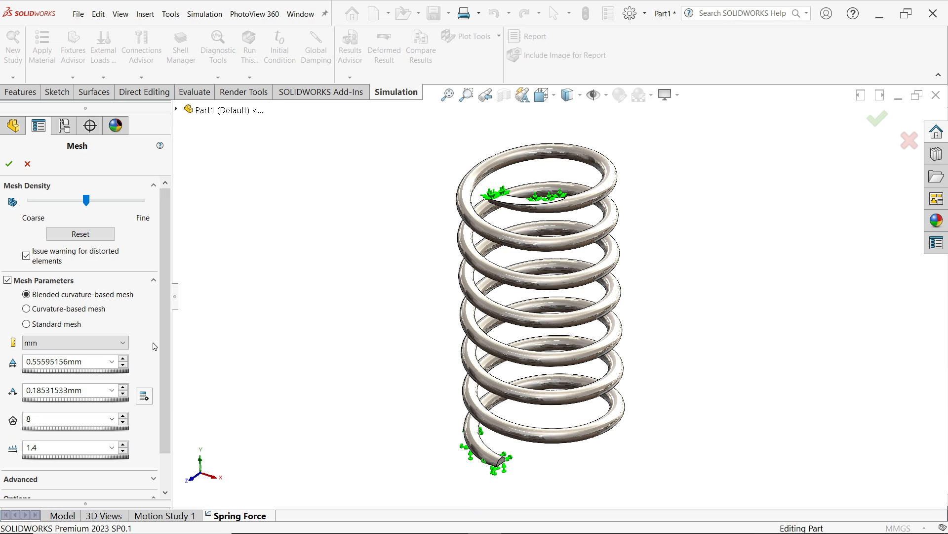
{"action": "scroll", "scroll_direction": "down", "scroll_amount": 3}
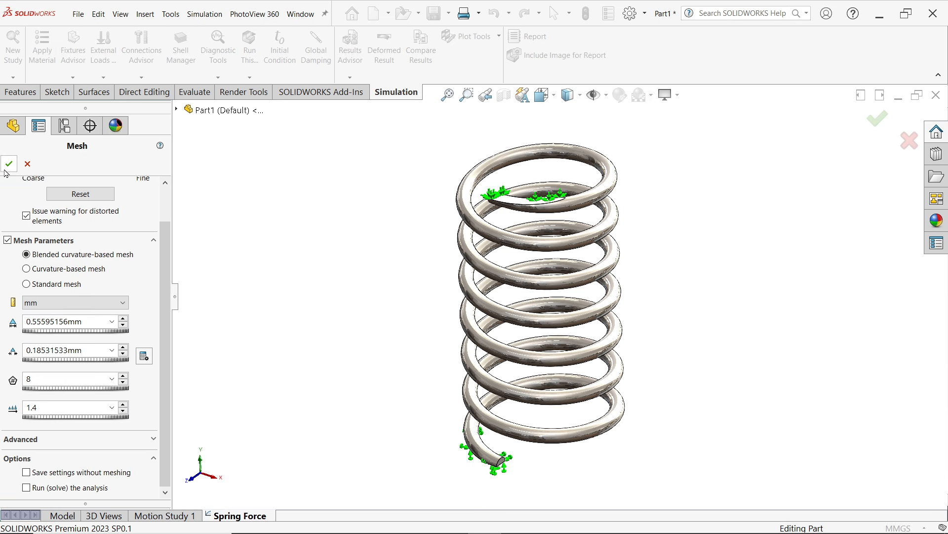
Step: Generate the spring mesh and add the Quality1 mesh quality plot
{"action": "left_click", "coordinate": [9, 163]}
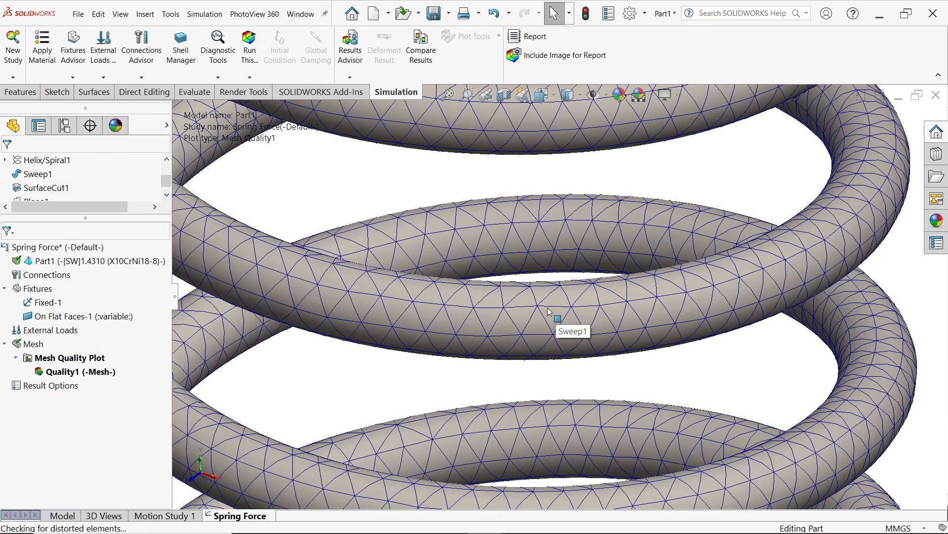
{"action": "mouse_move", "coordinate": [518, 325]}
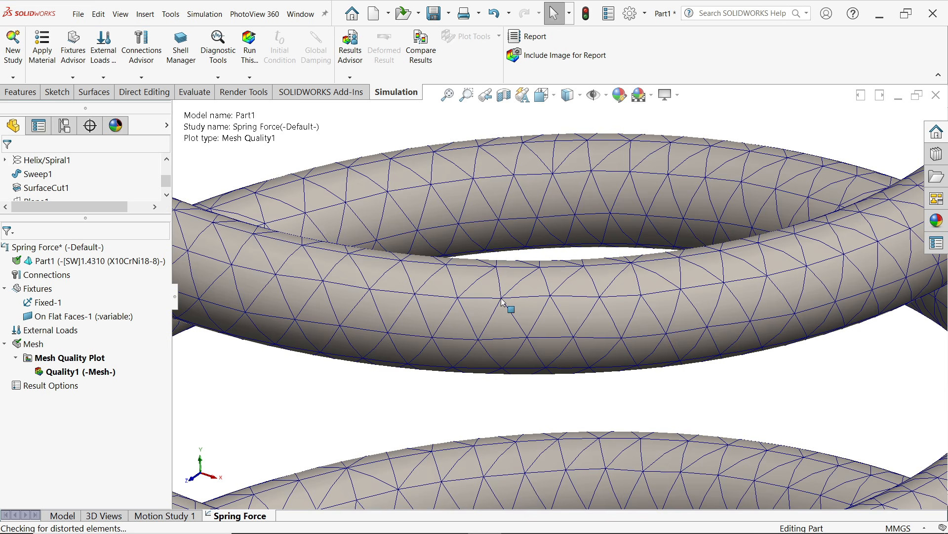
{"action": "mouse_move", "coordinate": [527, 311]}
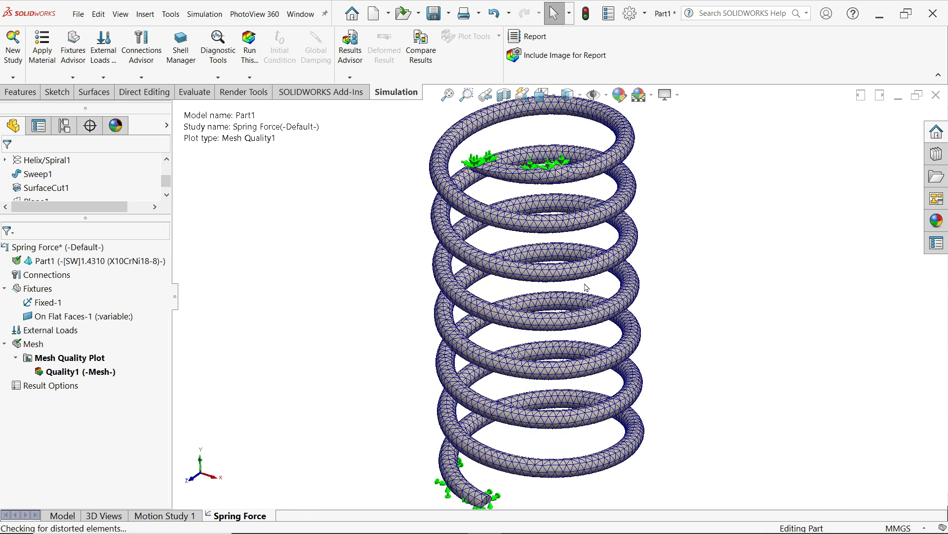
{"action": "mouse_move", "coordinate": [569, 288]}
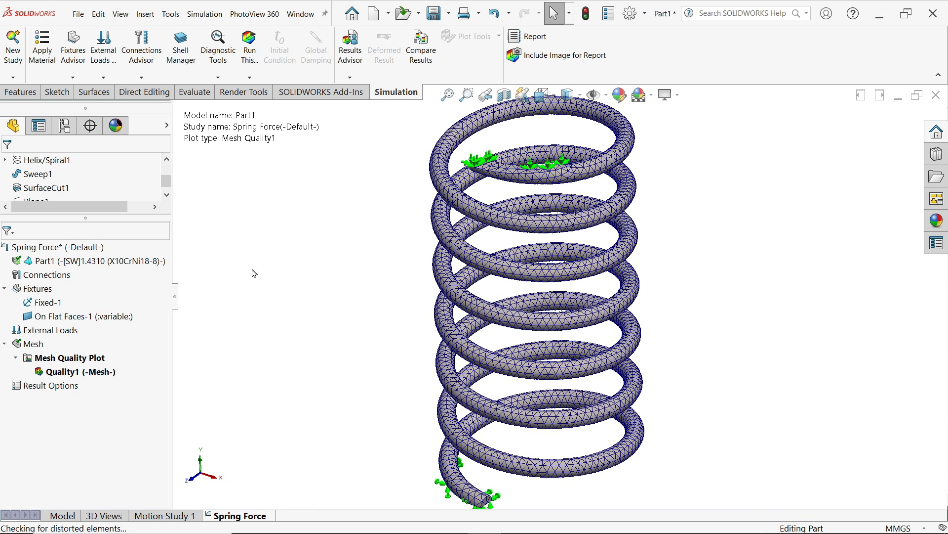
{"action": "mouse_move", "coordinate": [462, 289]}
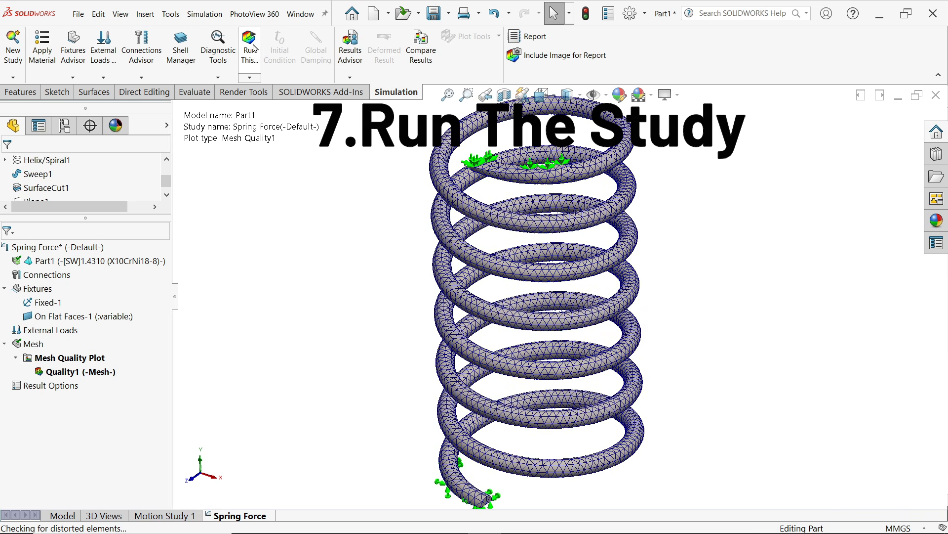
Step: Run the Spring Force study, accepting the intermediate-results warning, until Stress1, Displacement1 and Strain1 exist
{"action": "left_click", "coordinate": [249, 45]}
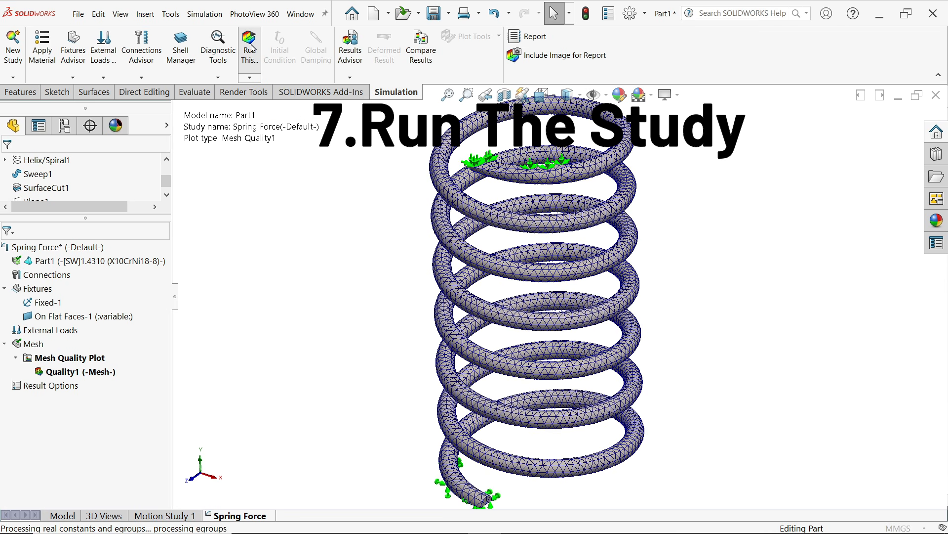
{"action": "left_click", "coordinate": [249, 48]}
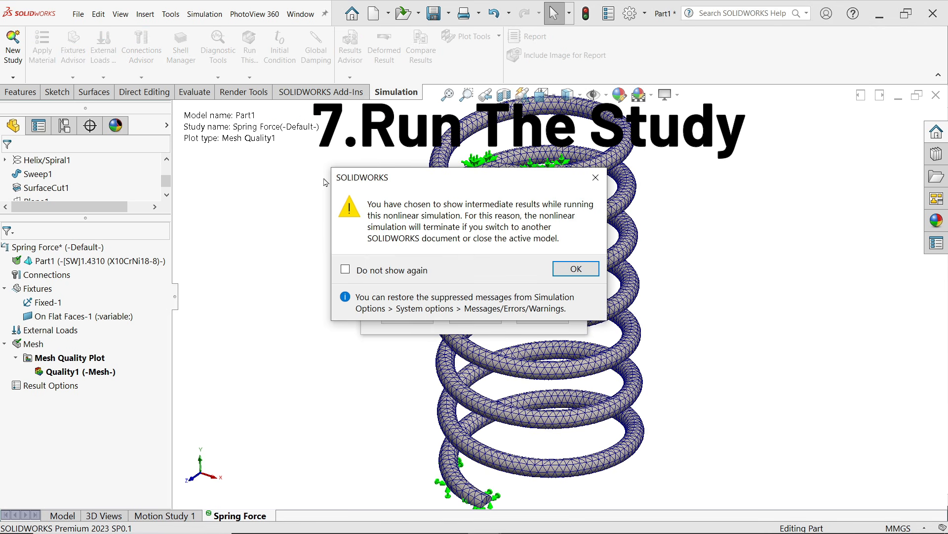
{"action": "left_click", "coordinate": [575, 268]}
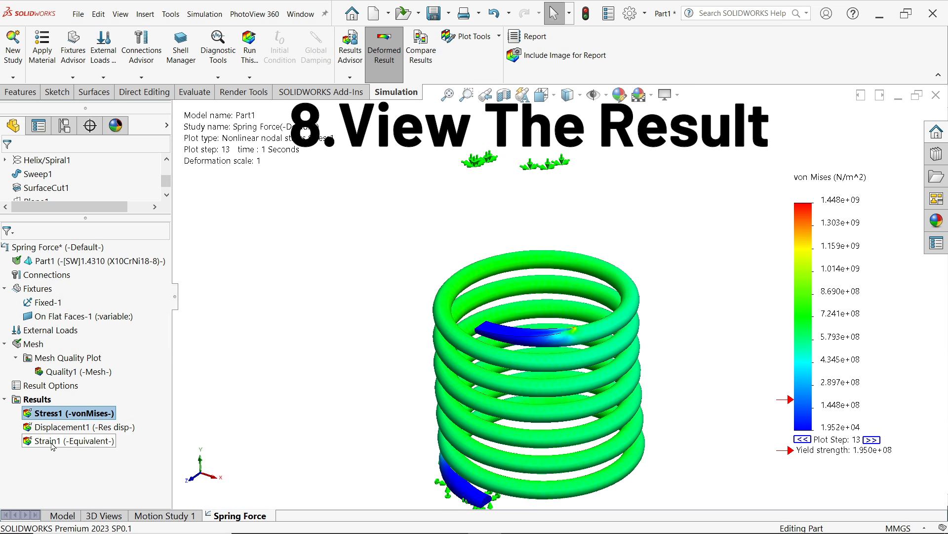
Step: Display the Displacement1 plot, peaking about 10 mm at the top coil
{"action": "left_click", "coordinate": [68, 412]}
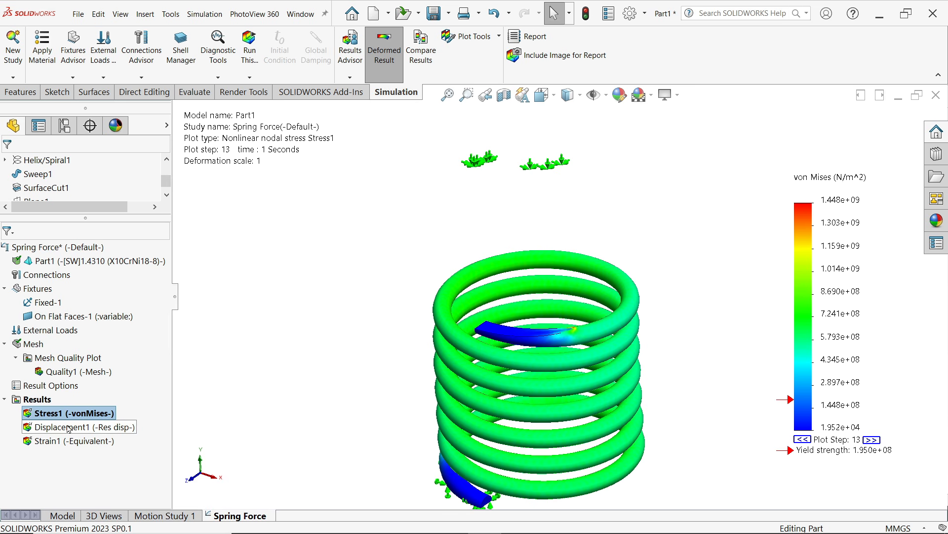
{"action": "mouse_move", "coordinate": [77, 432]}
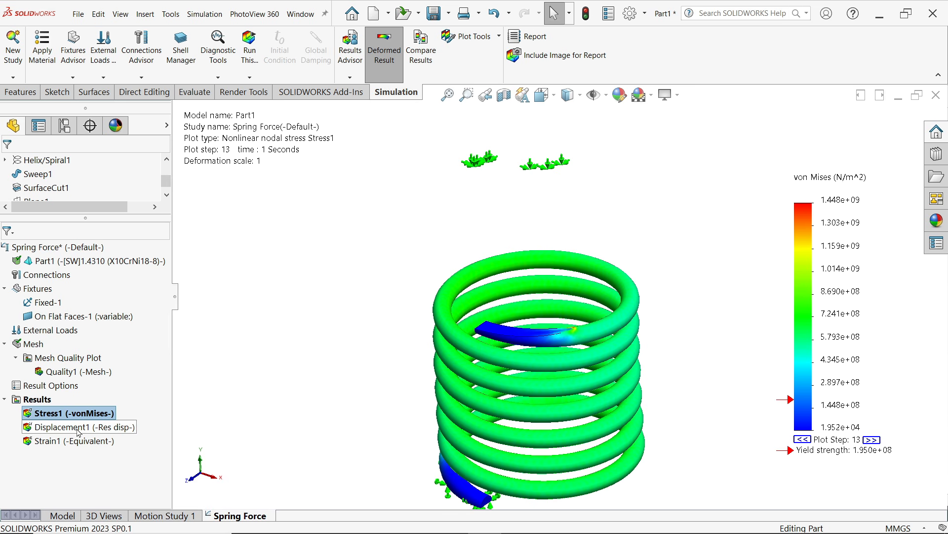
{"action": "double_click", "coordinate": [79, 427]}
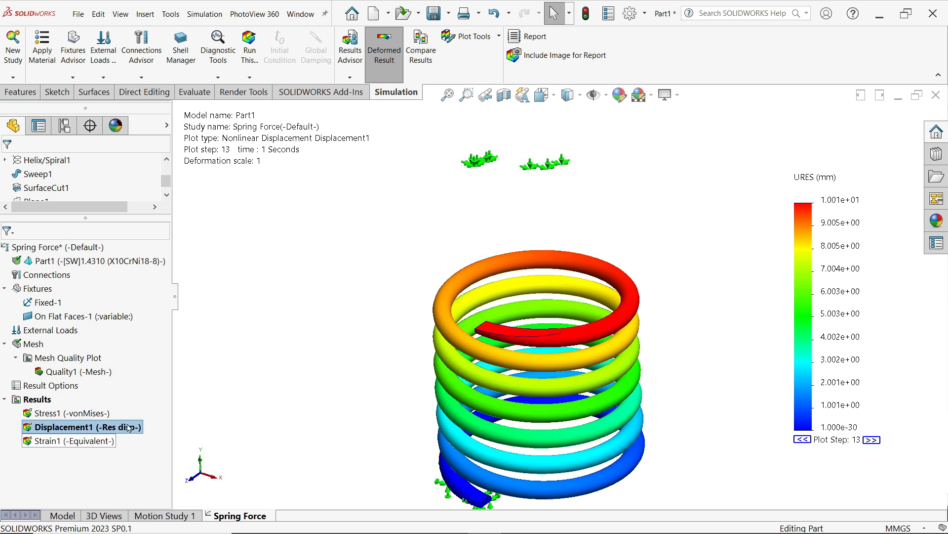
{"action": "mouse_move", "coordinate": [97, 434]}
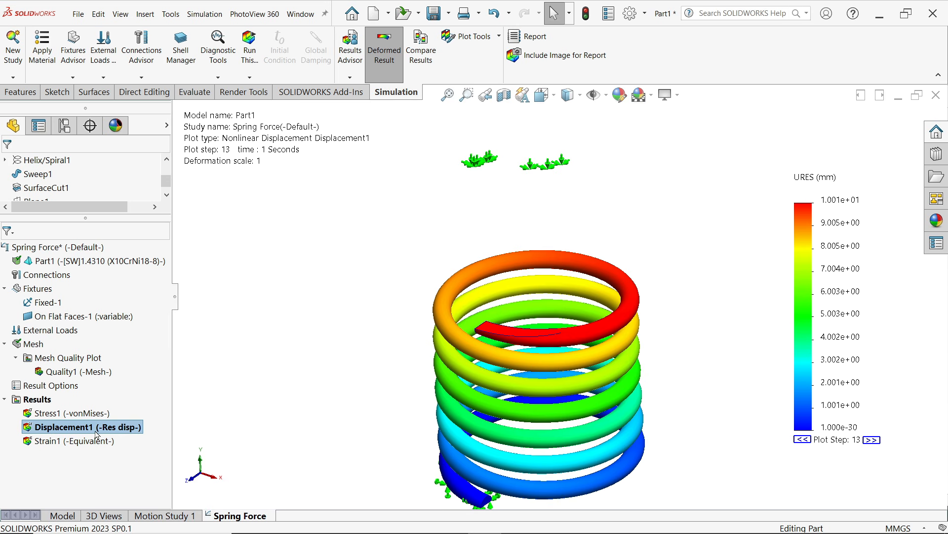
{"action": "right_click", "coordinate": [82, 427]}
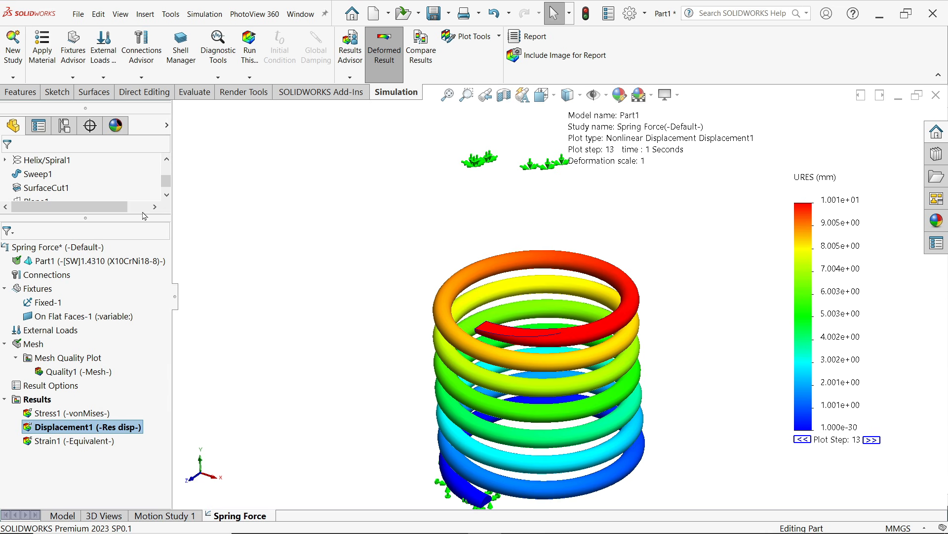
Step: Enable min and max annotations and floating number format on the displacement plot (max 10.006 mm)
{"action": "double_click", "coordinate": [82, 427]}
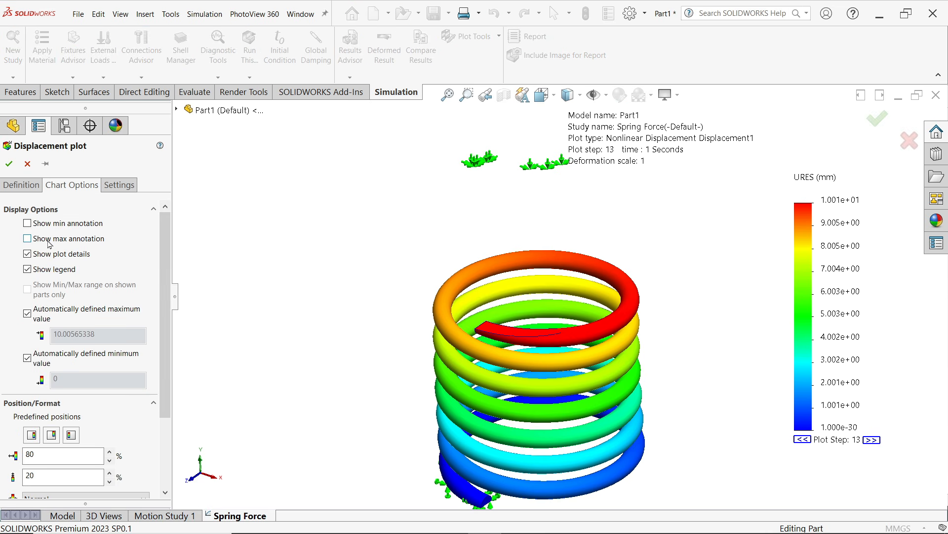
{"action": "left_click", "coordinate": [27, 222]}
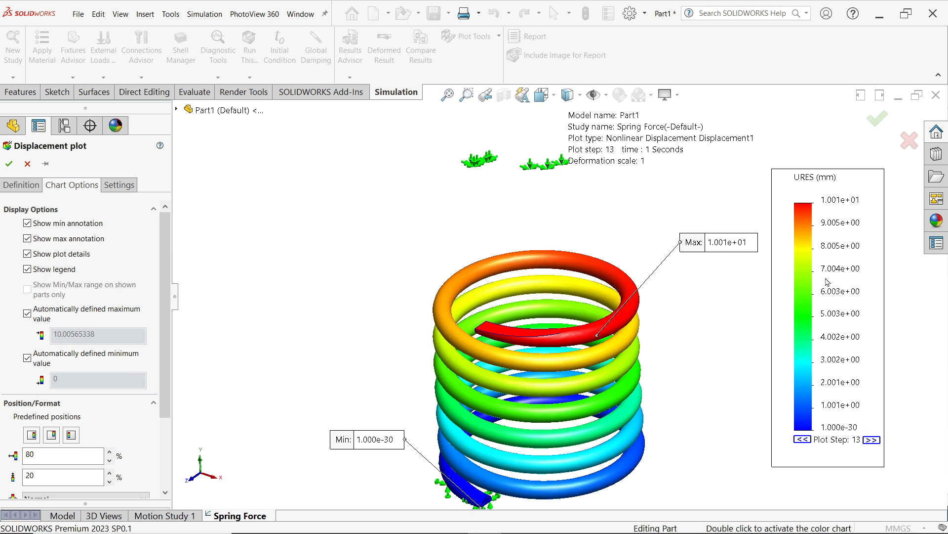
{"action": "mouse_move", "coordinate": [851, 263]}
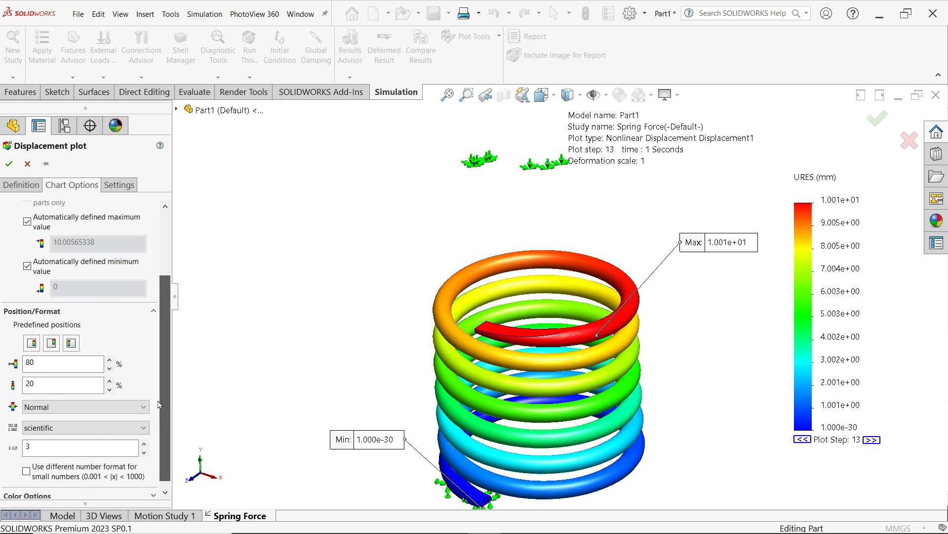
{"action": "left_click", "coordinate": [82, 427]}
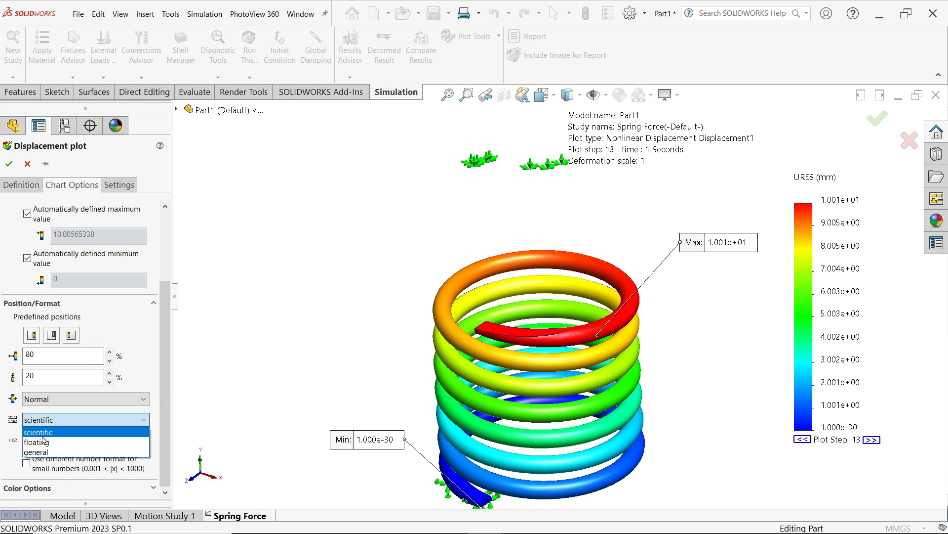
{"action": "left_click", "coordinate": [36, 441]}
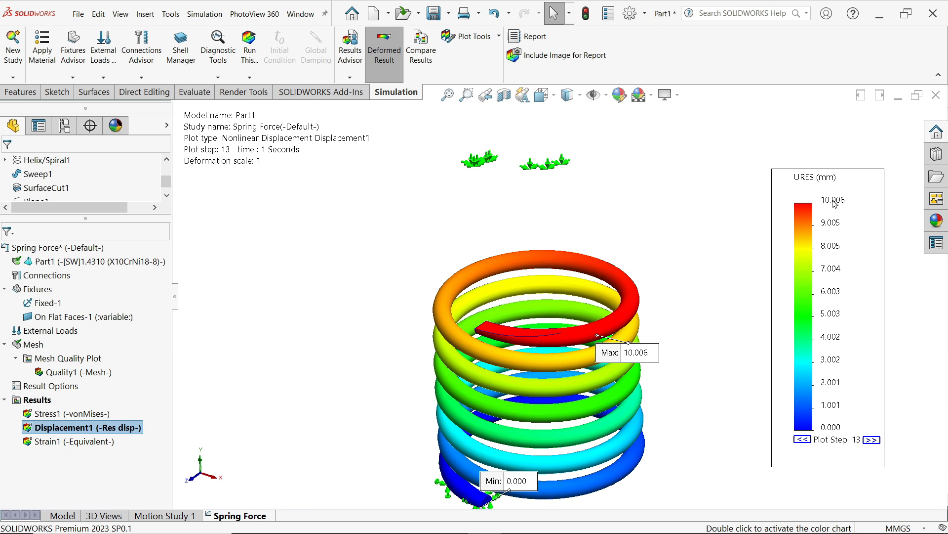
{"action": "mouse_move", "coordinate": [840, 207]}
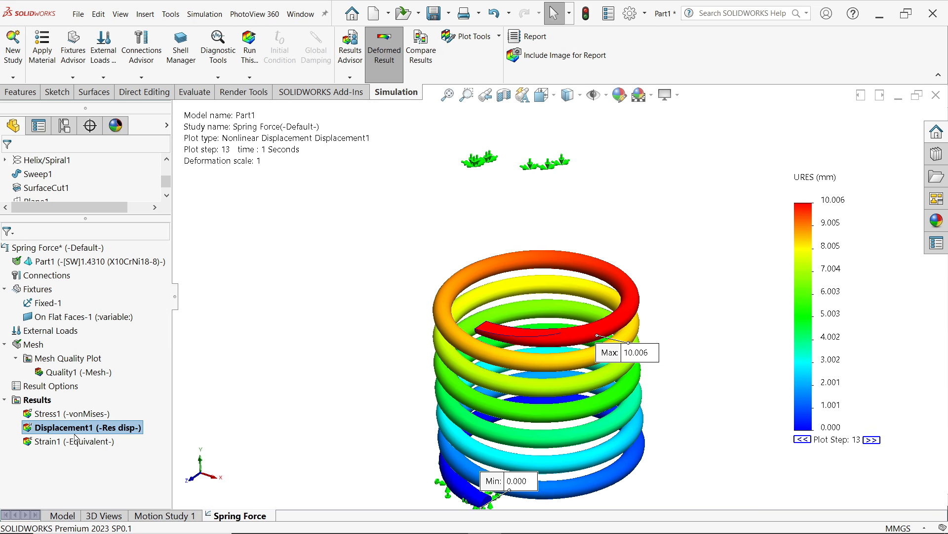
Step: Start animating Displacement1, pausing to adjust the playback speed
{"action": "right_click", "coordinate": [85, 426]}
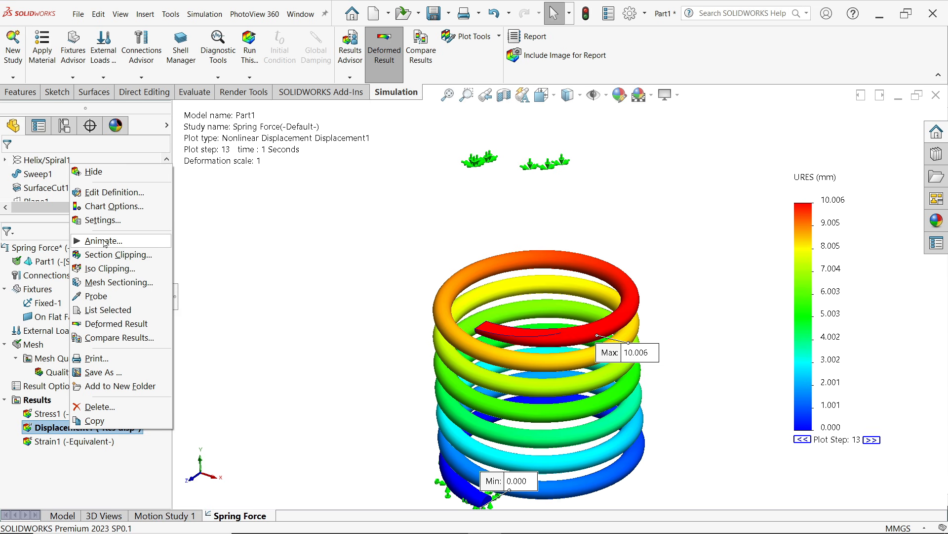
{"action": "left_click", "coordinate": [101, 240]}
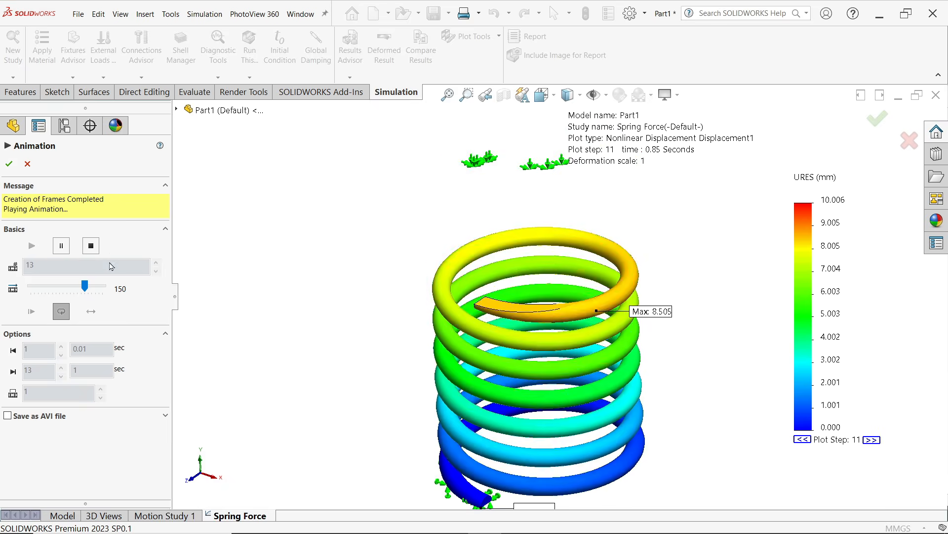
{"action": "left_click", "coordinate": [60, 245]}
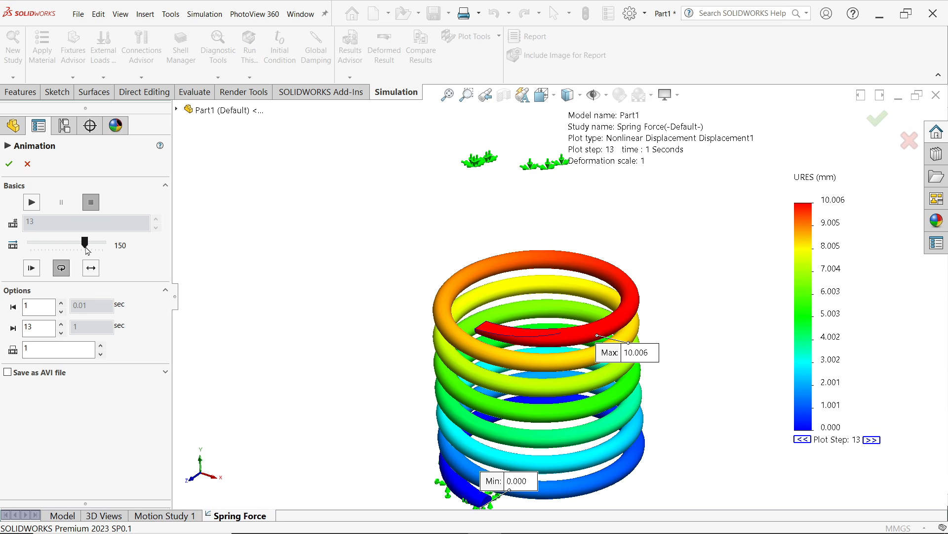
{"action": "left_click_drag", "start_coordinate": [79, 244], "coordinate": [68, 242]}
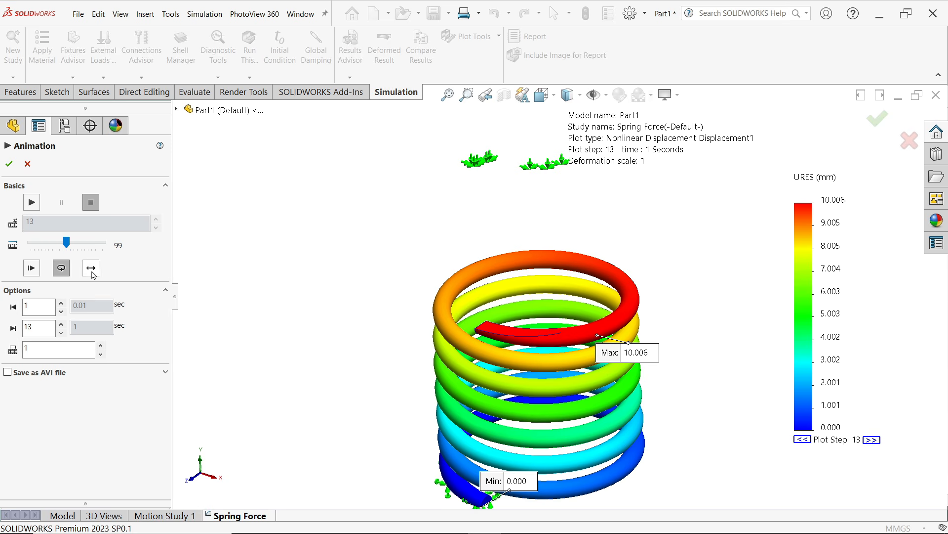
Step: Play the reciprocating displacement animation through its 13 steps, then close it
{"action": "left_click", "coordinate": [31, 201]}
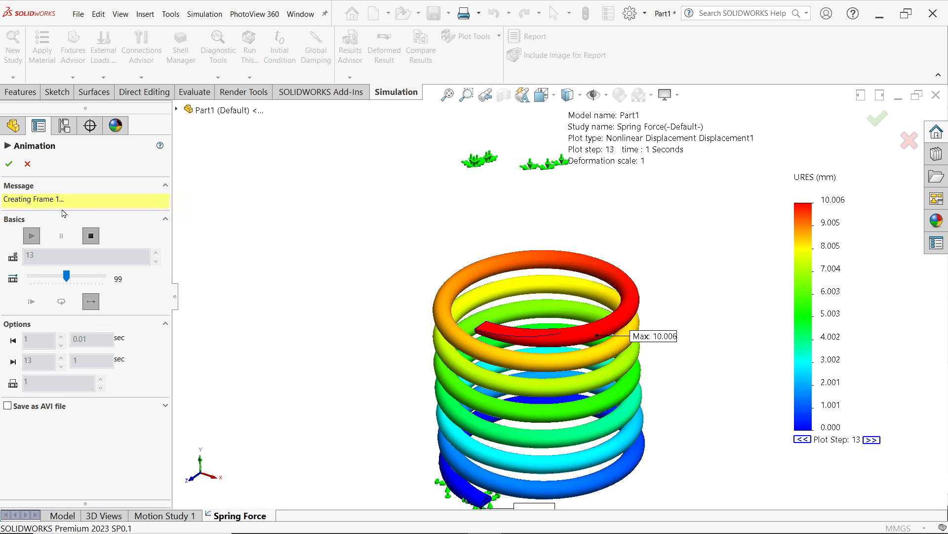
{"action": "left_click", "coordinate": [31, 235]}
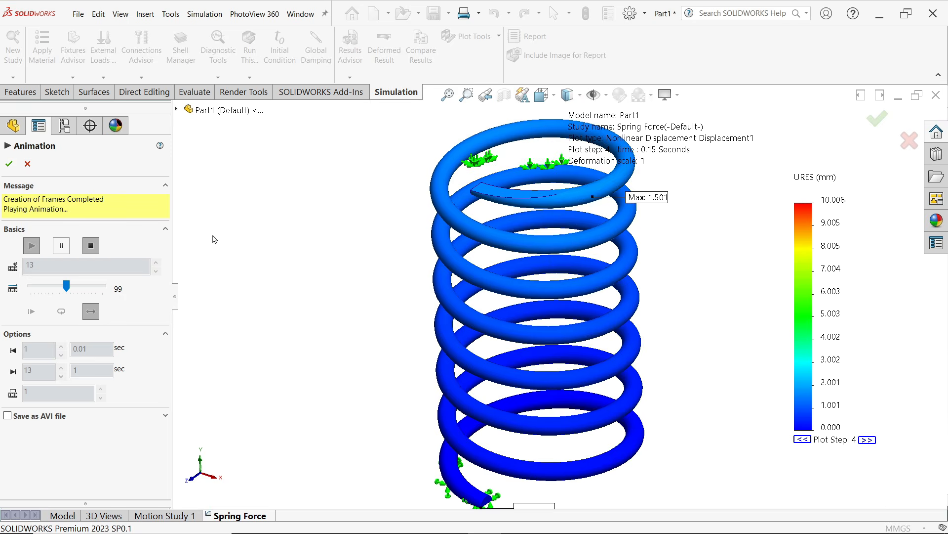
{"action": "mouse_move", "coordinate": [217, 277]}
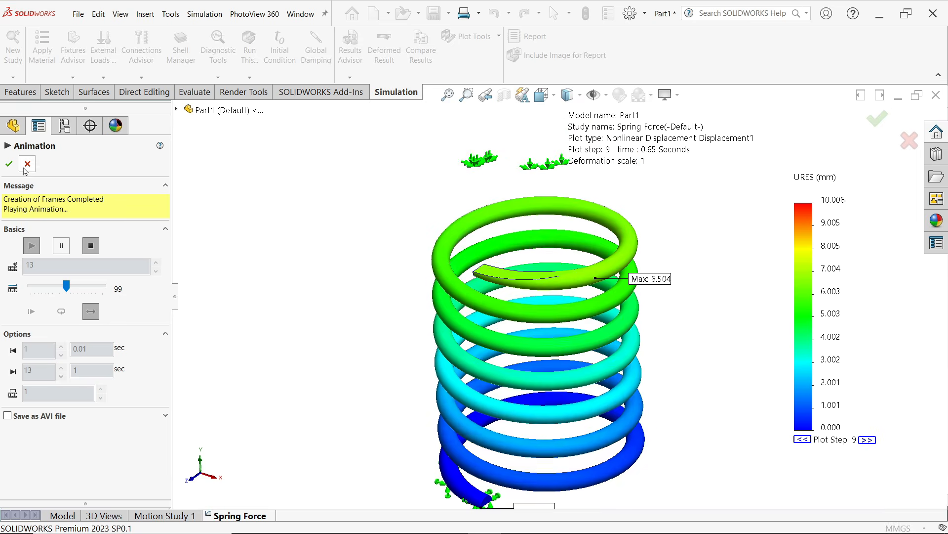
{"action": "left_click", "coordinate": [9, 164]}
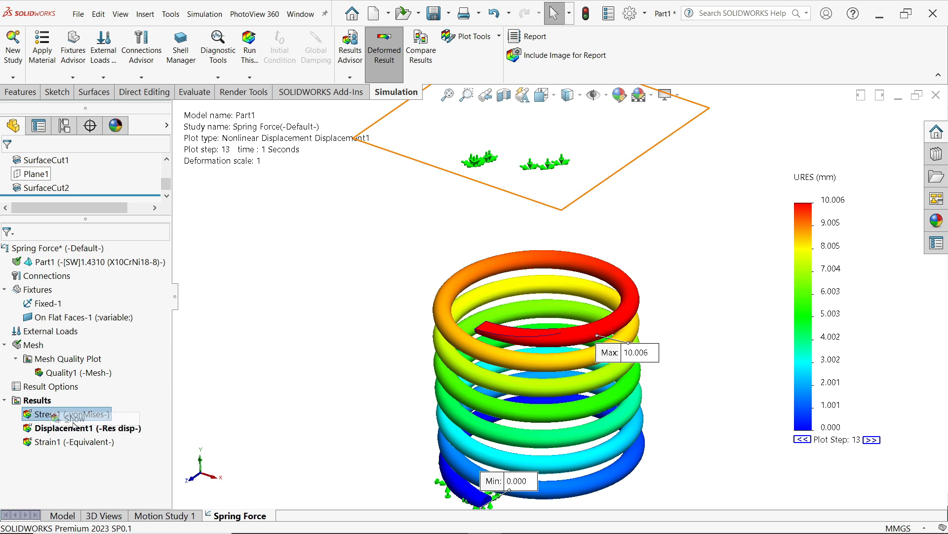
Step: Show the Stress1 von Mises plot at plot step 13
{"action": "left_click", "coordinate": [74, 414]}
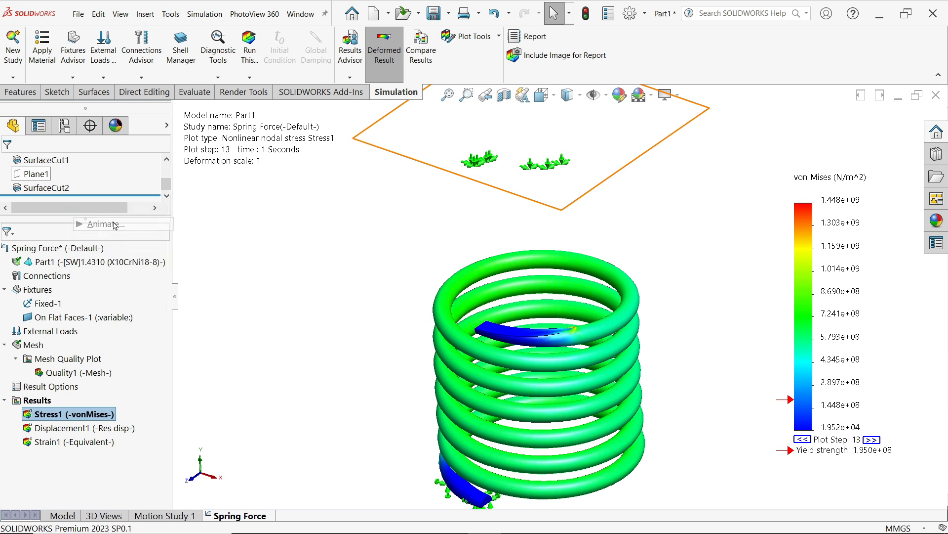
{"action": "left_click", "coordinate": [103, 224]}
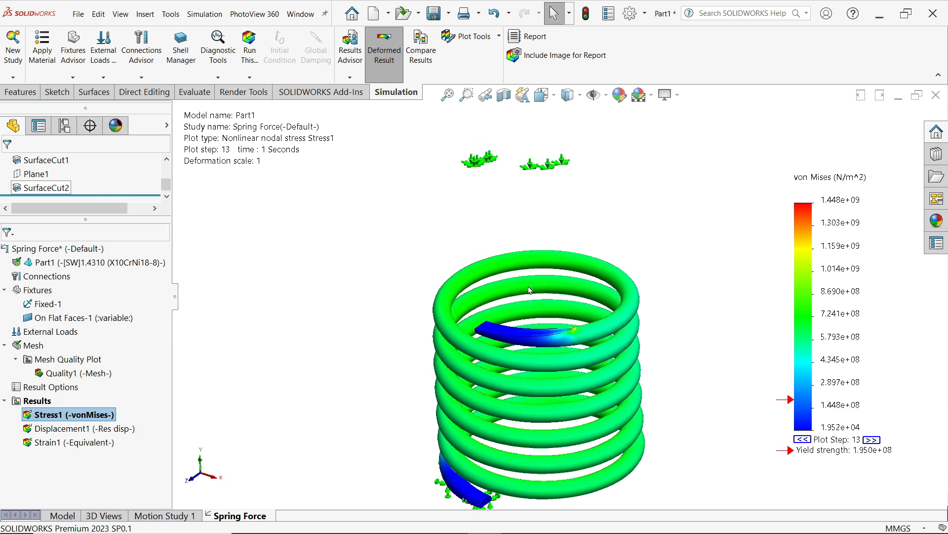
Step: Start a List Result Force reaction-force listing with the spring's end face (Face<1>) selected
{"action": "right_click", "coordinate": [34, 400]}
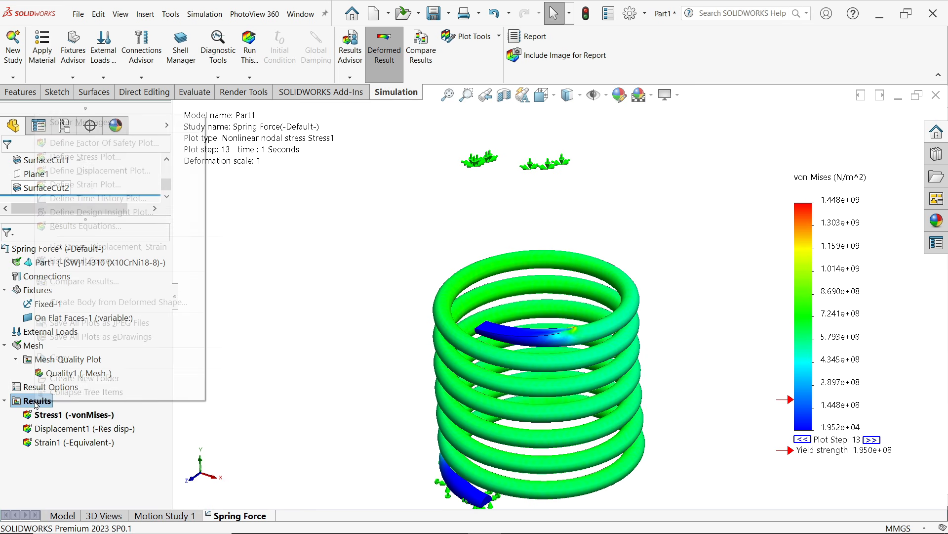
{"action": "right_click", "coordinate": [32, 400]}
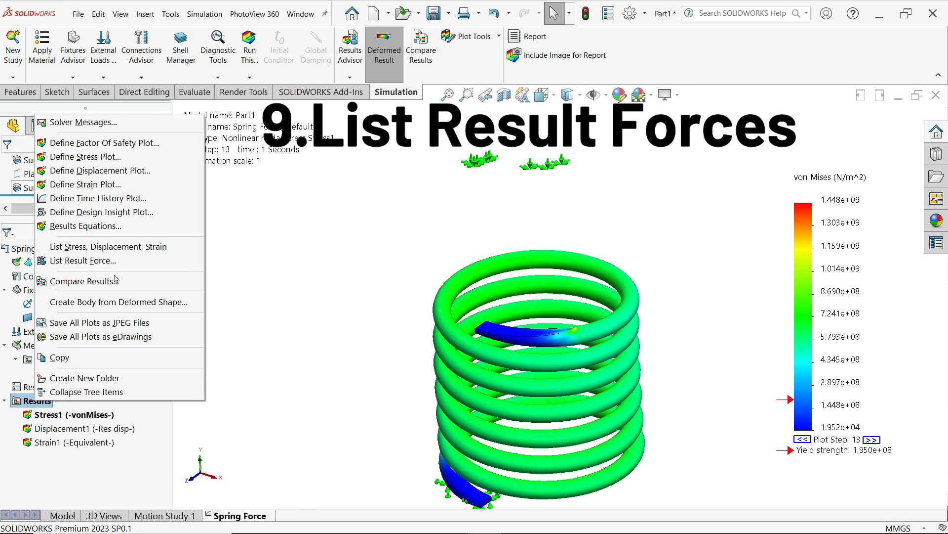
{"action": "mouse_move", "coordinate": [81, 260]}
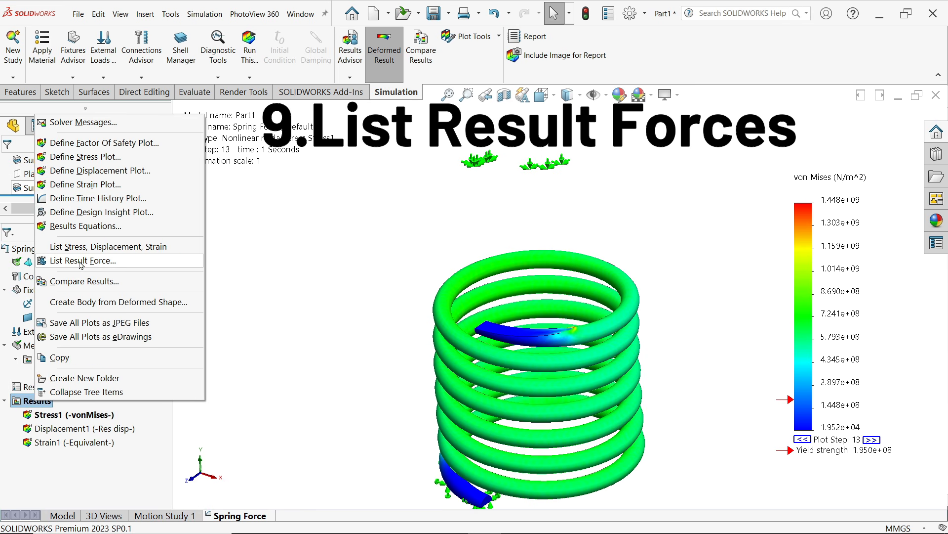
{"action": "left_click", "coordinate": [83, 260]}
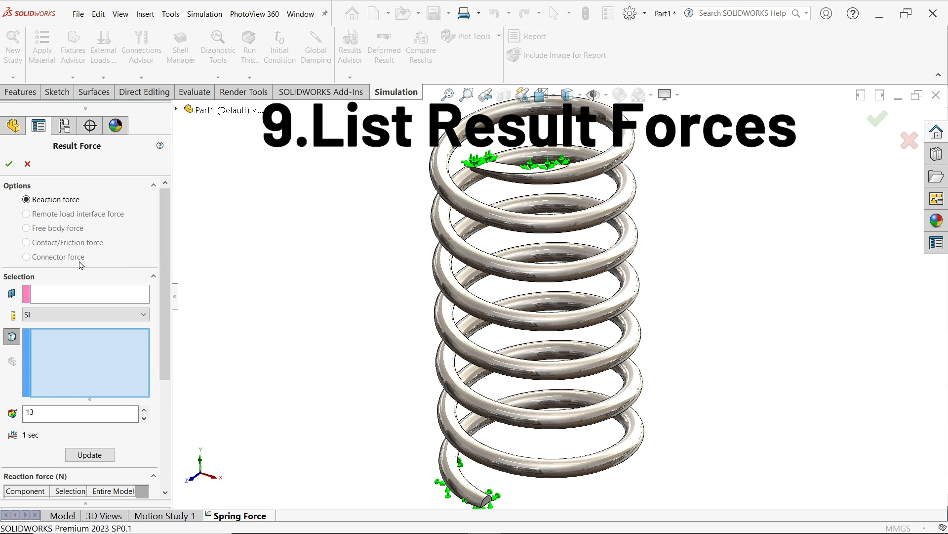
{"action": "left_click", "coordinate": [27, 198]}
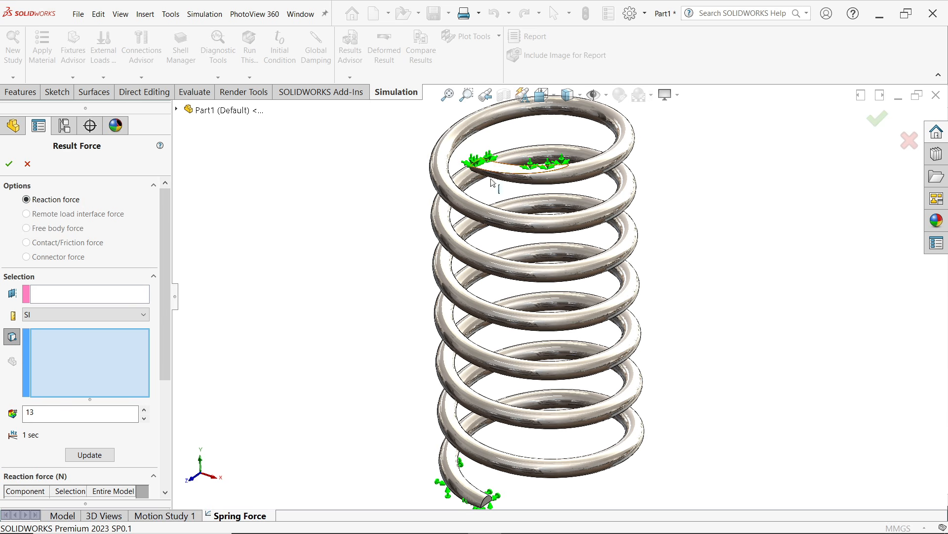
{"action": "mouse_move", "coordinate": [79, 367]}
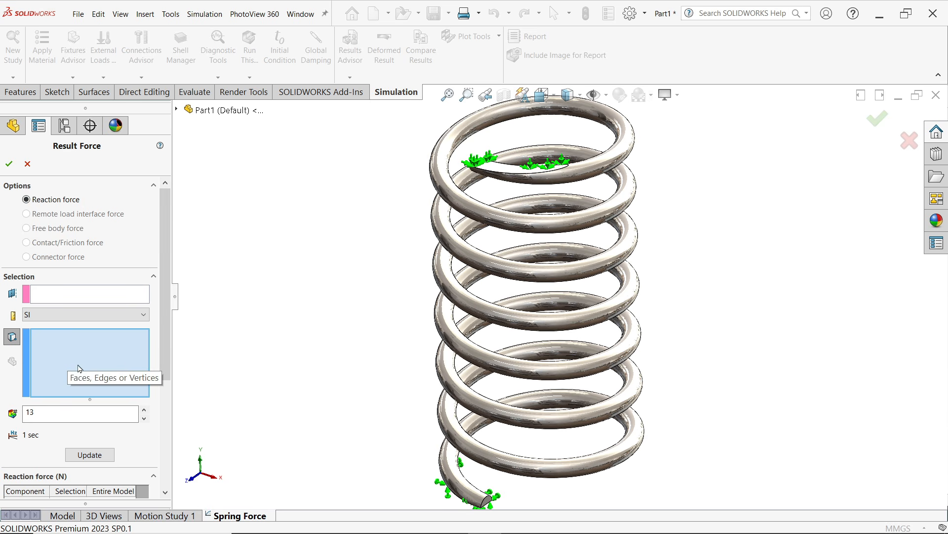
{"action": "mouse_move", "coordinate": [333, 378]}
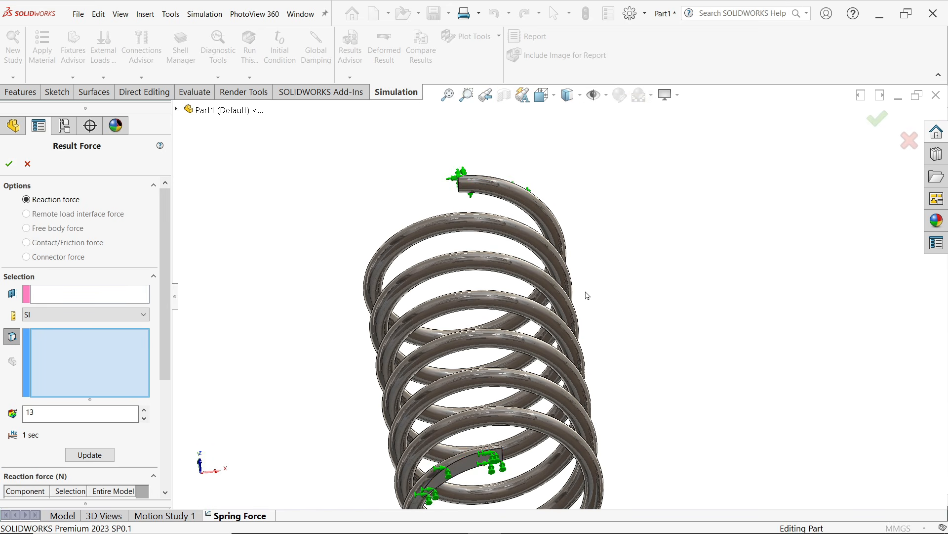
{"action": "left_click", "coordinate": [478, 465]}
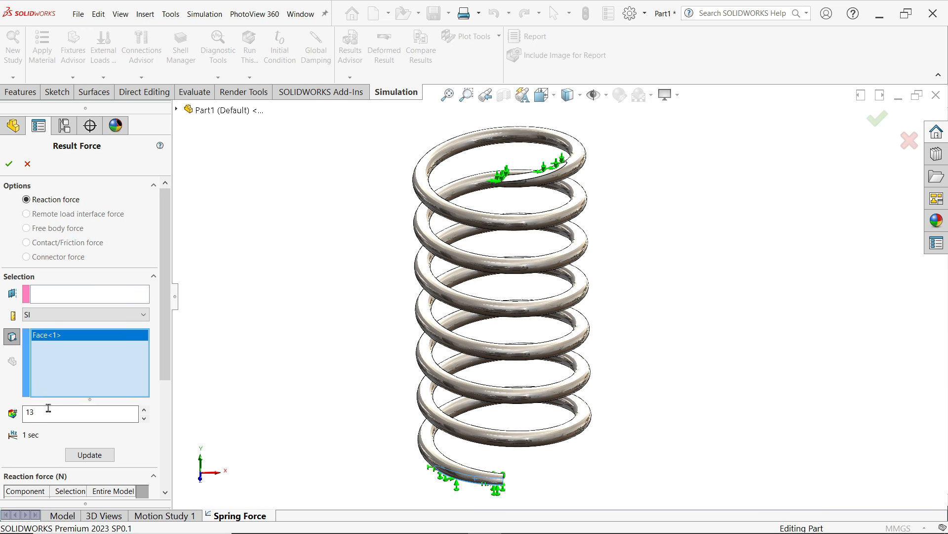
{"action": "mouse_move", "coordinate": [37, 430]}
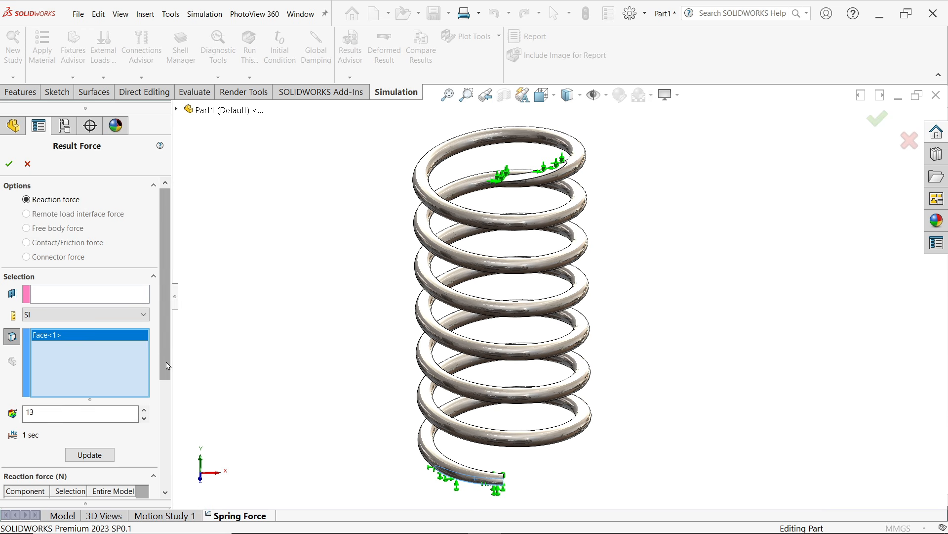
Step: Update the Result Force to get the 14.472 N resultant and launch its response graph
{"action": "left_click", "coordinate": [89, 393]}
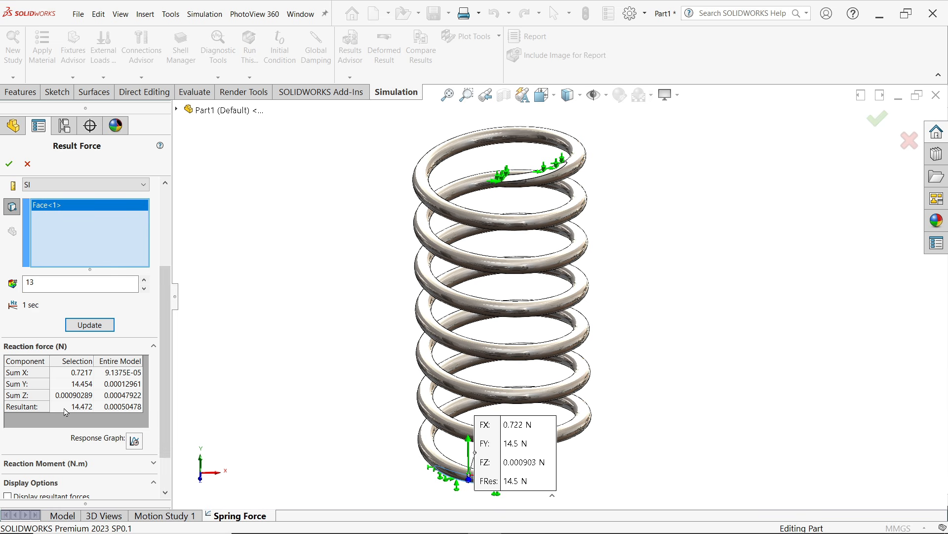
{"action": "mouse_move", "coordinate": [87, 413]}
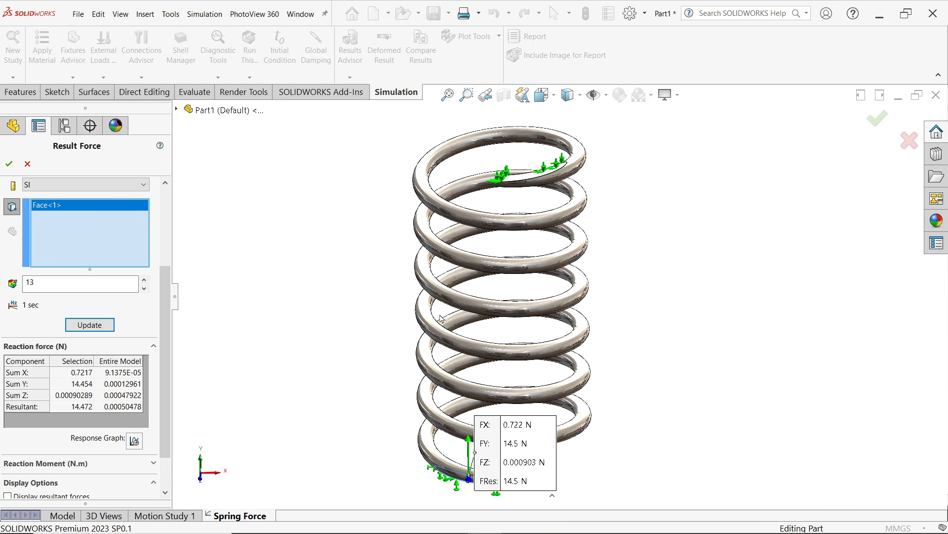
{"action": "mouse_move", "coordinate": [134, 441]}
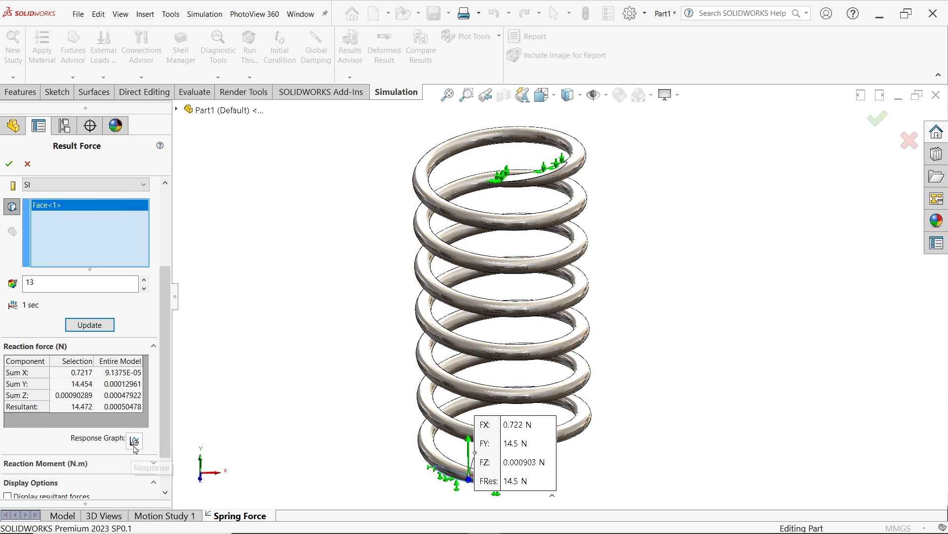
{"action": "mouse_move", "coordinate": [135, 440]}
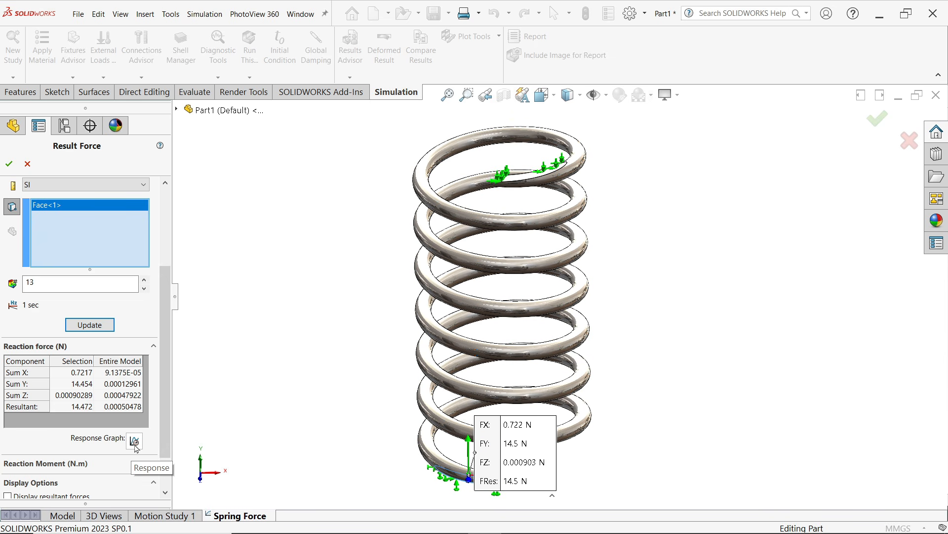
{"action": "left_click", "coordinate": [135, 441]}
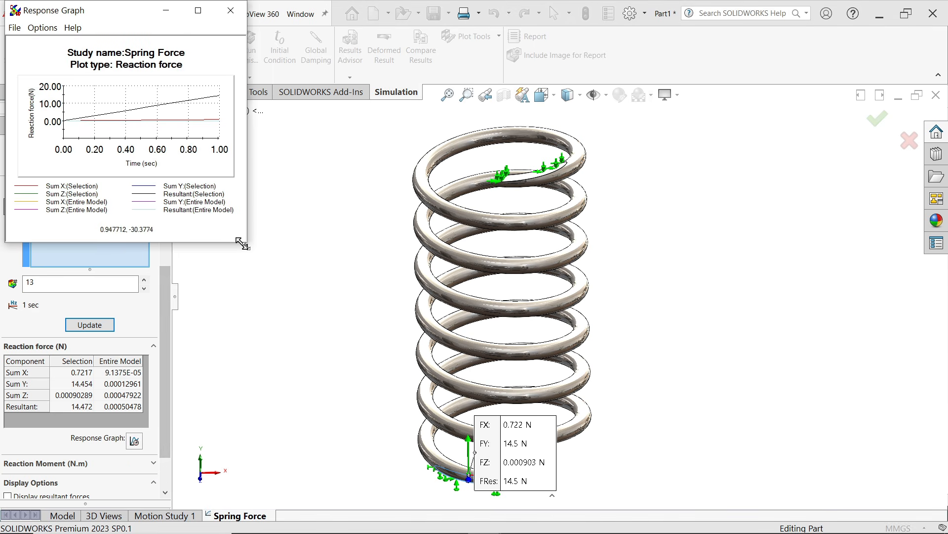
Step: Maximize the reaction-force graph, read it rising to about 14.46 N at 1 s, then close it
{"action": "left_click", "coordinate": [198, 10]}
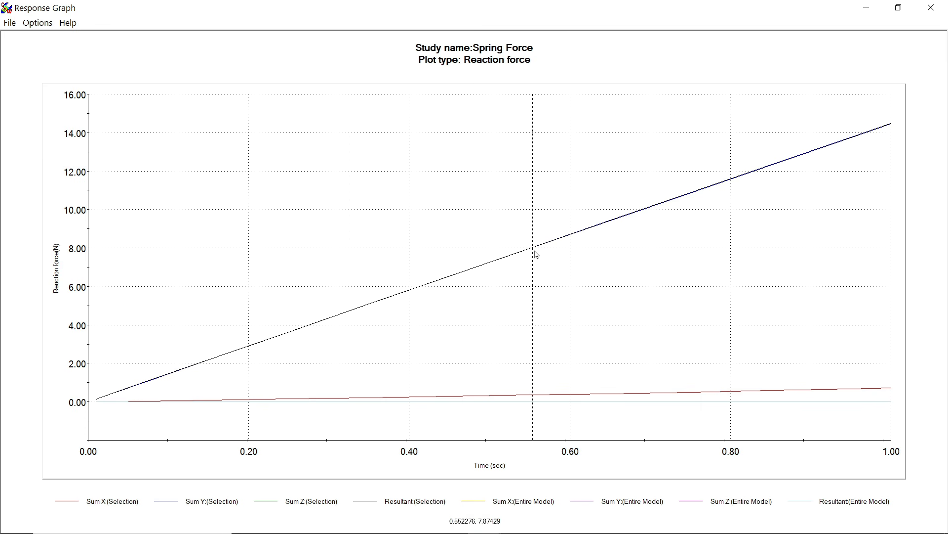
{"action": "mouse_move", "coordinate": [889, 128]}
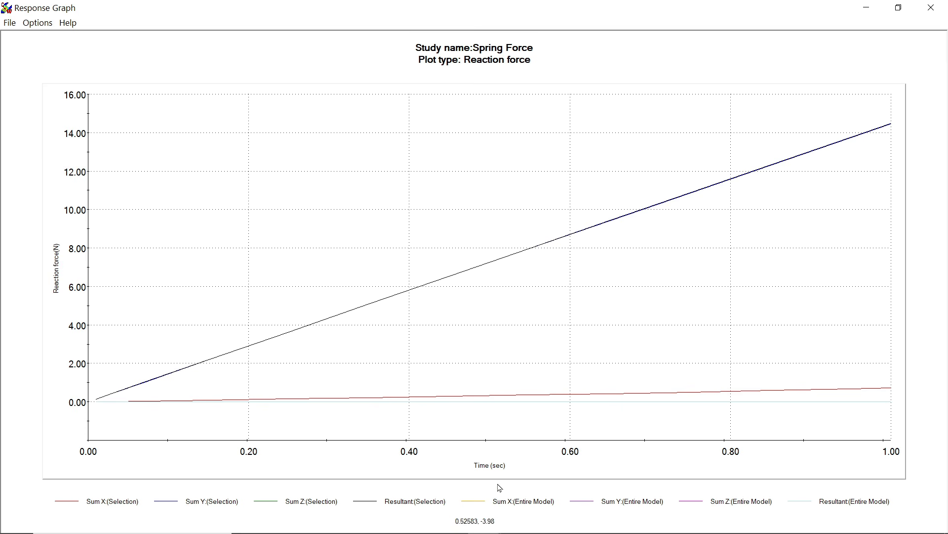
{"action": "mouse_move", "coordinate": [498, 511]}
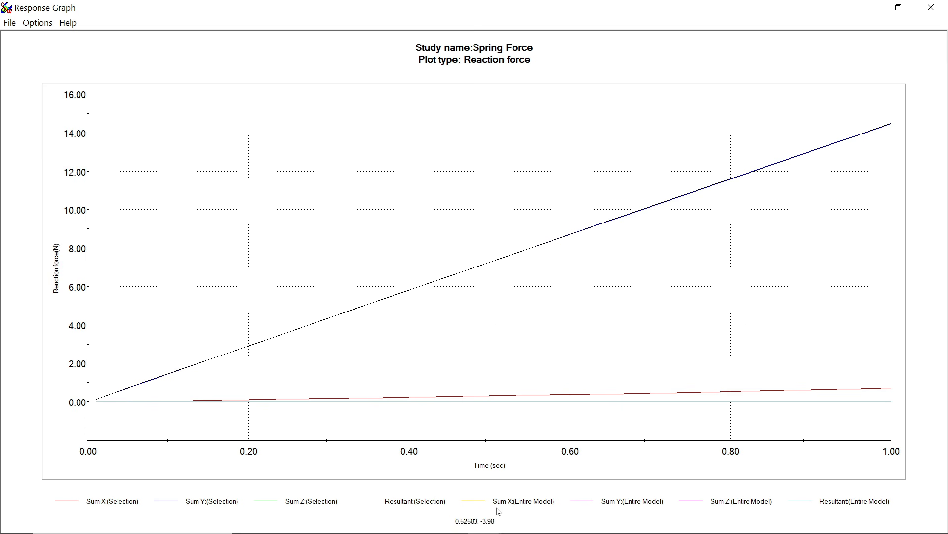
{"action": "mouse_move", "coordinate": [893, 125]}
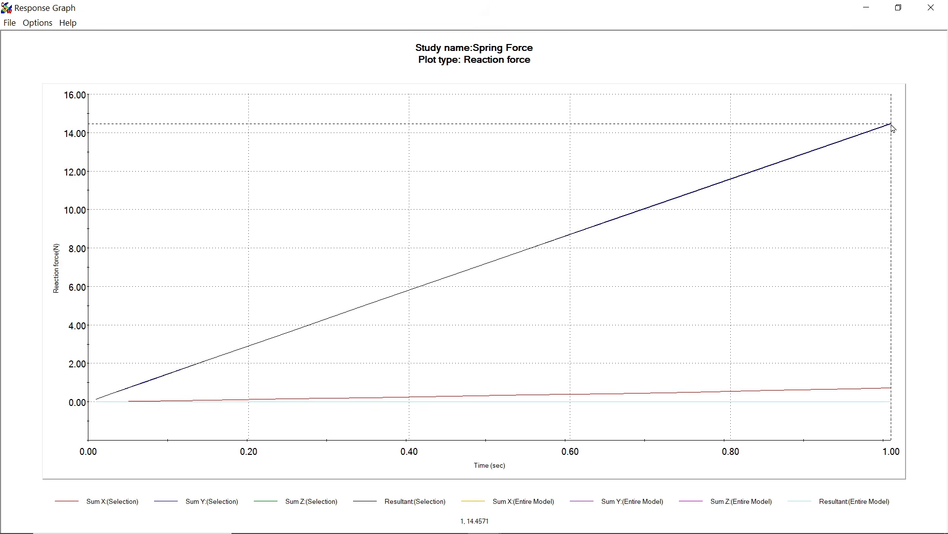
{"action": "mouse_move", "coordinate": [893, 126]}
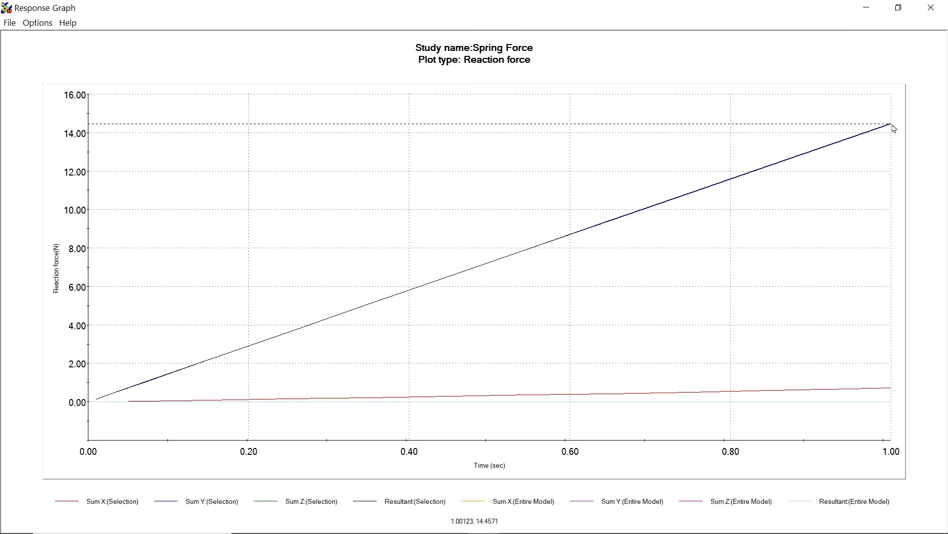
{"action": "mouse_move", "coordinate": [775, 272]}
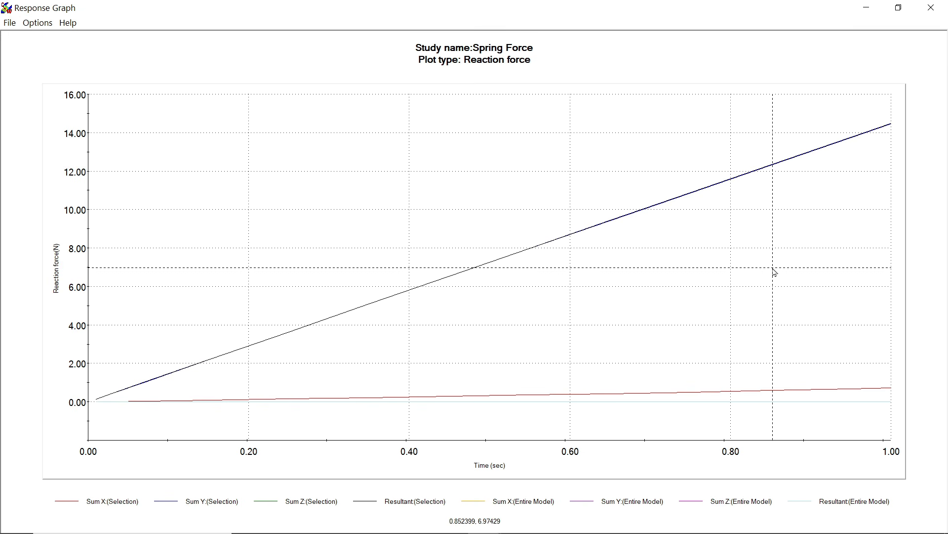
{"action": "left_click", "coordinate": [9, 23]}
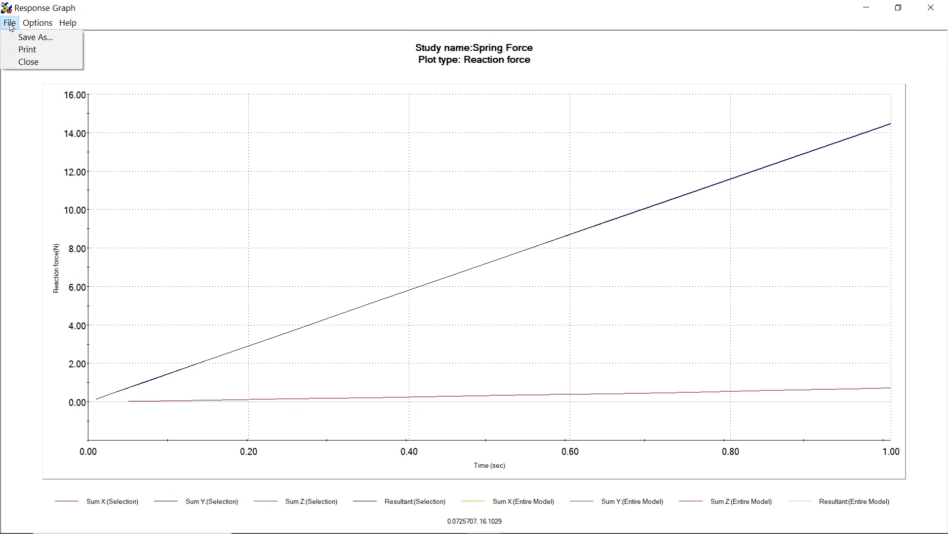
{"action": "mouse_move", "coordinate": [36, 36]}
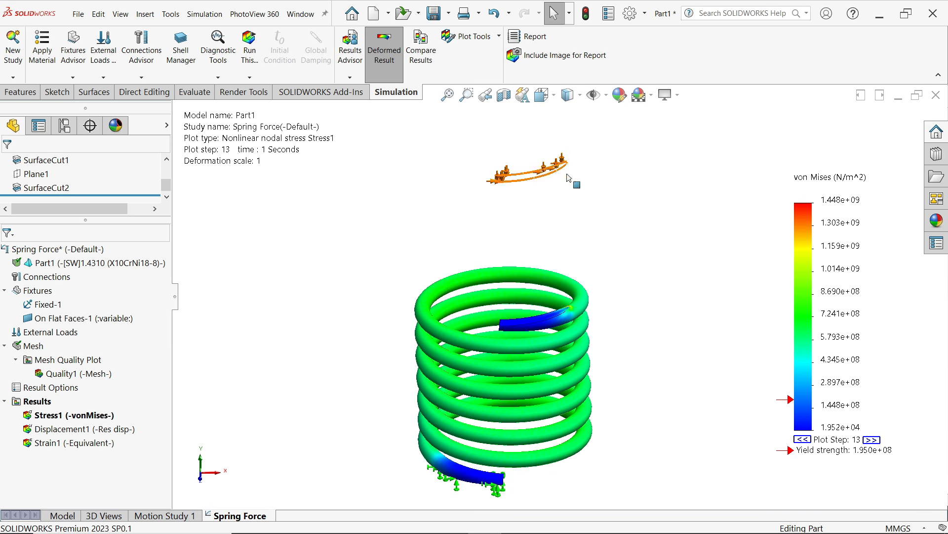
Step: Hide all fixture symbols from the Fixtures folder's context menu
{"action": "right_click", "coordinate": [37, 276]}
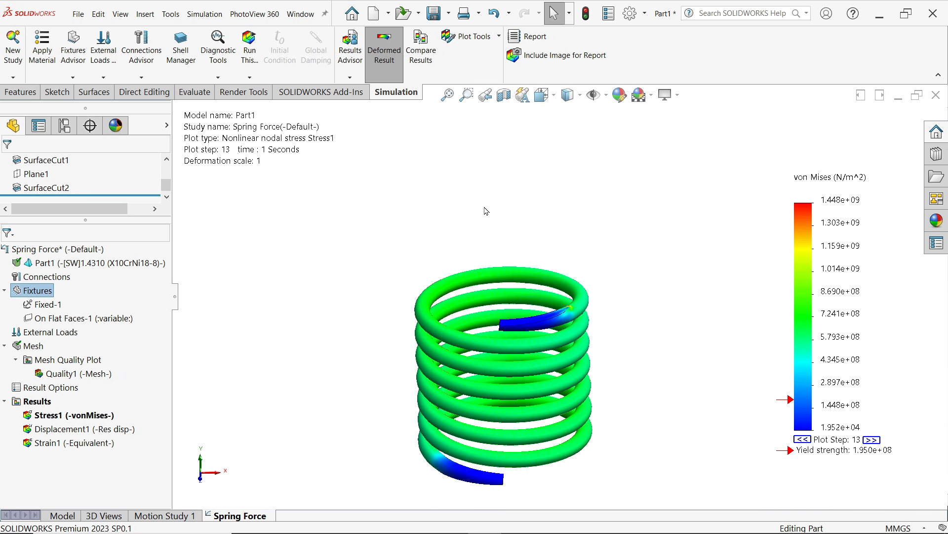
{"action": "mouse_move", "coordinate": [317, 306]}
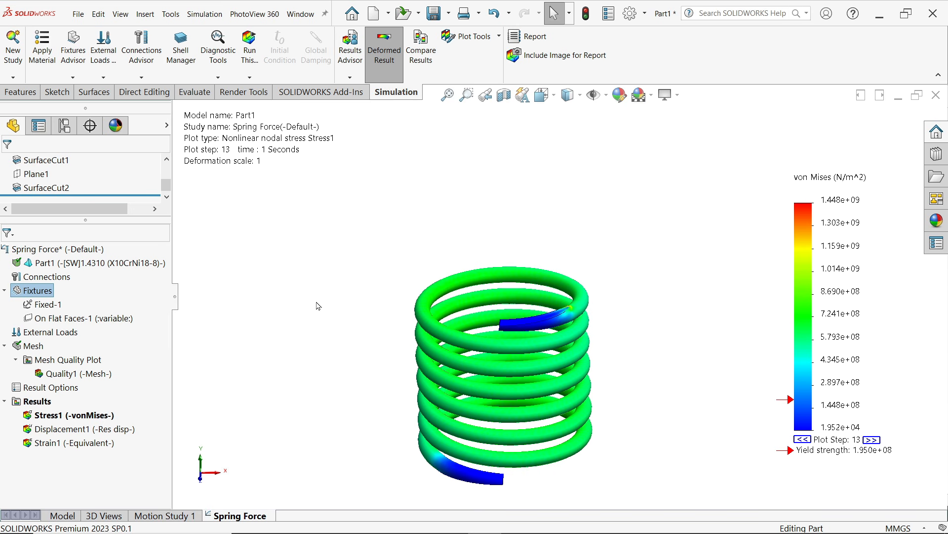